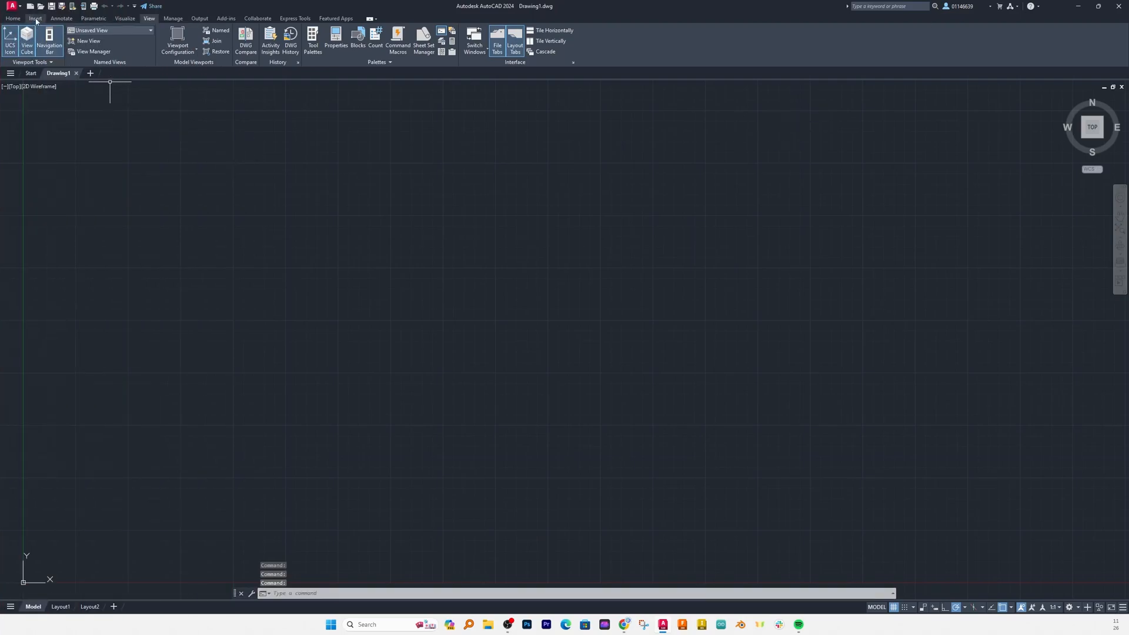
Start the Line command from the Home ribbon's Draw panel.
left_click(12, 18)
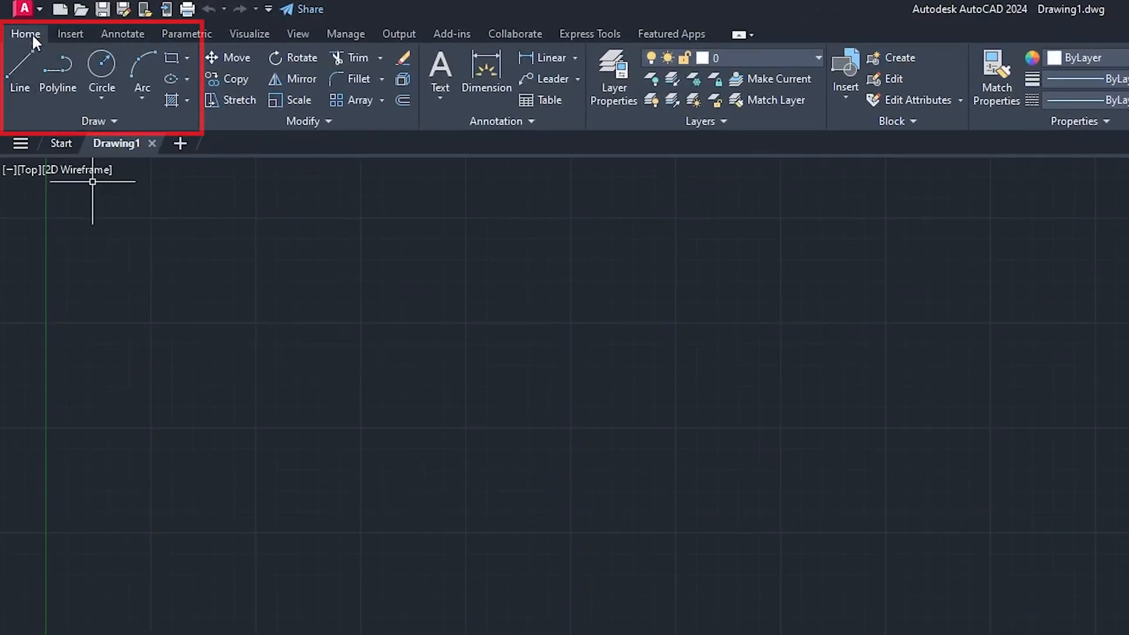
mouse_move(20, 72)
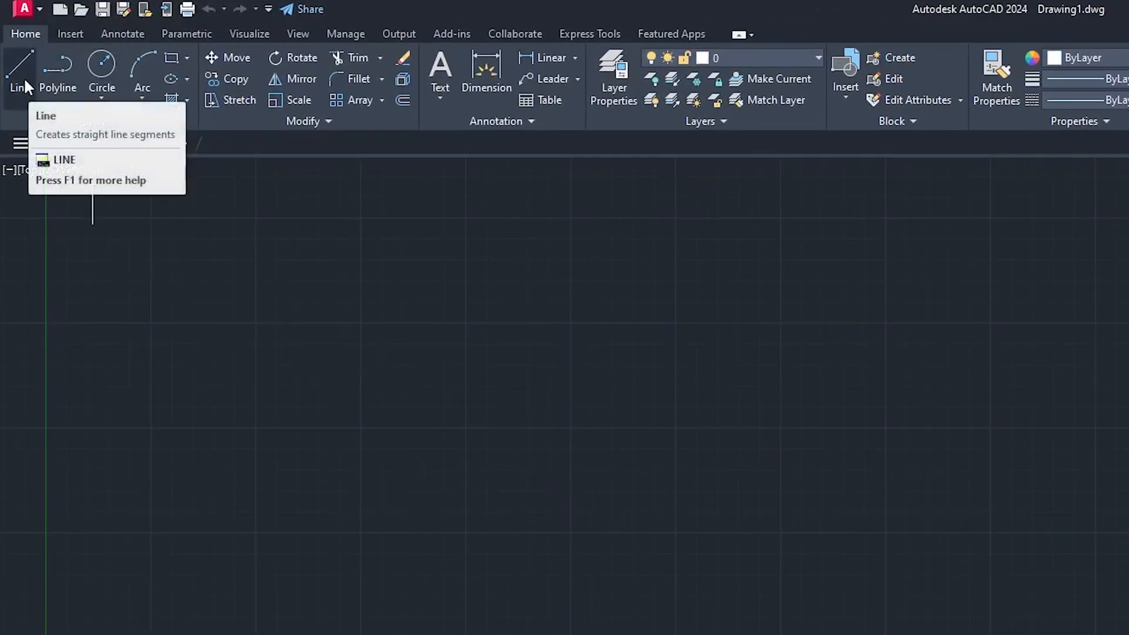
left_click(16, 68)
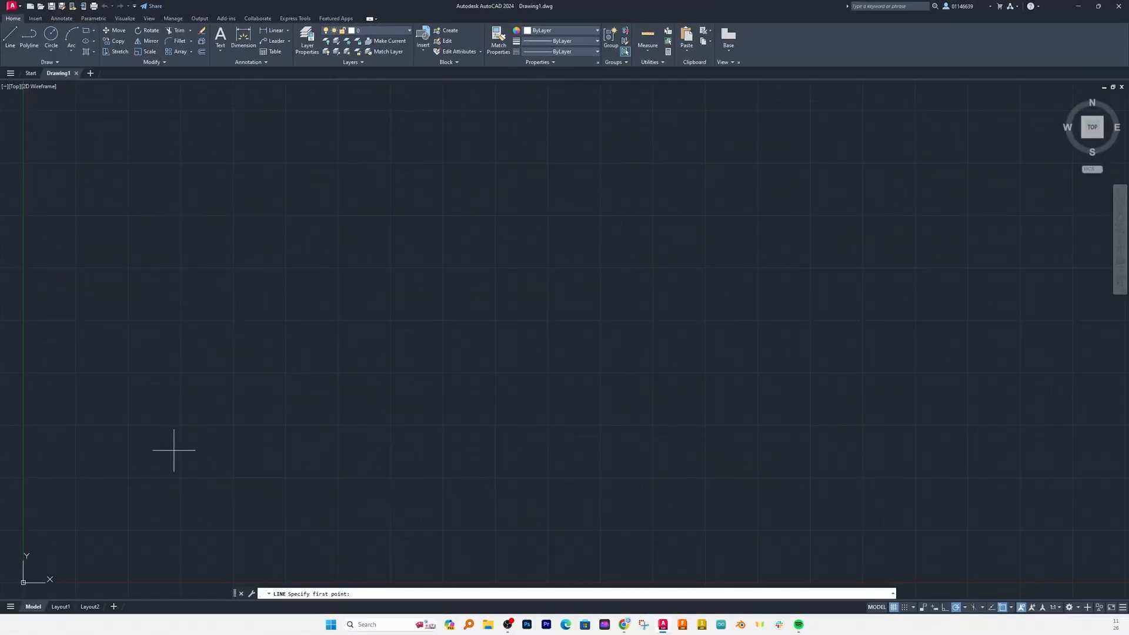
mouse_move(252, 401)
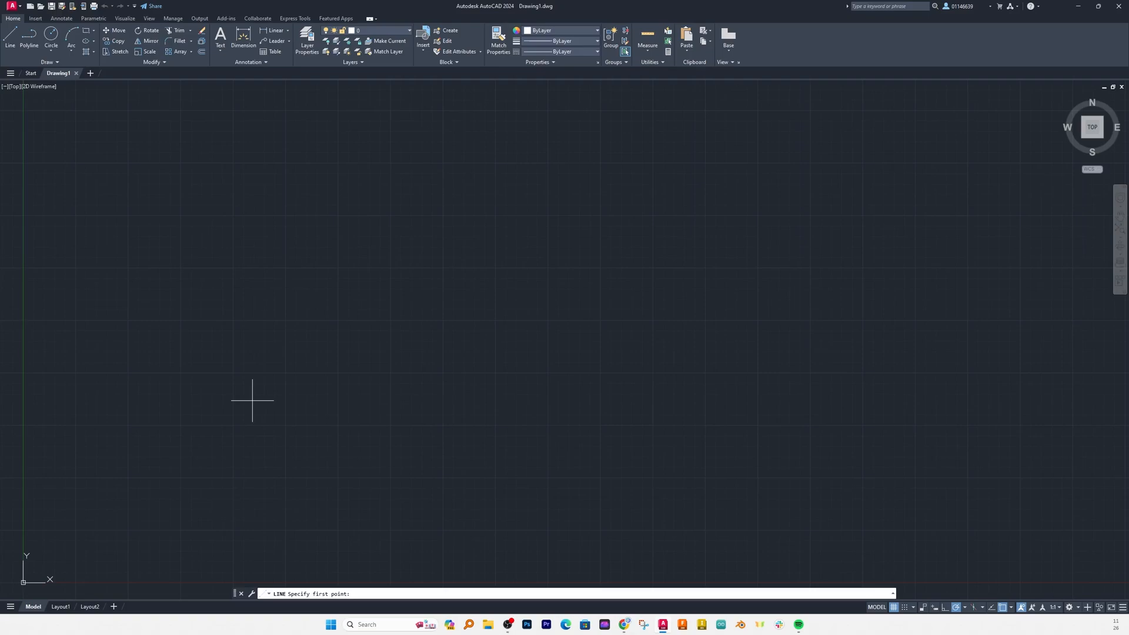
key("Escape")
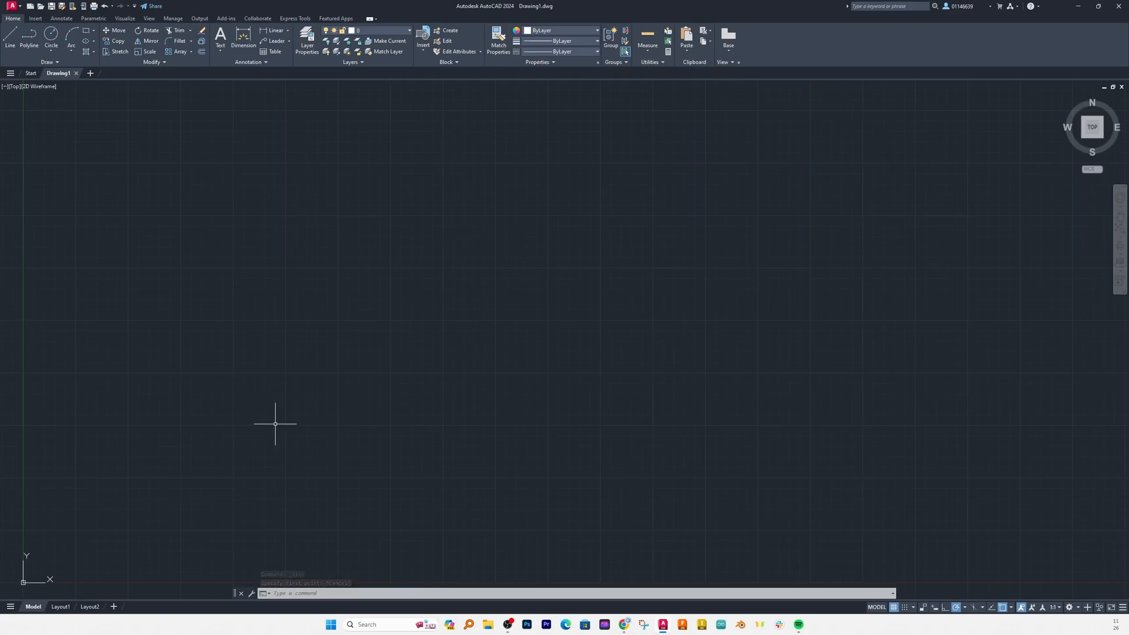
type("l")
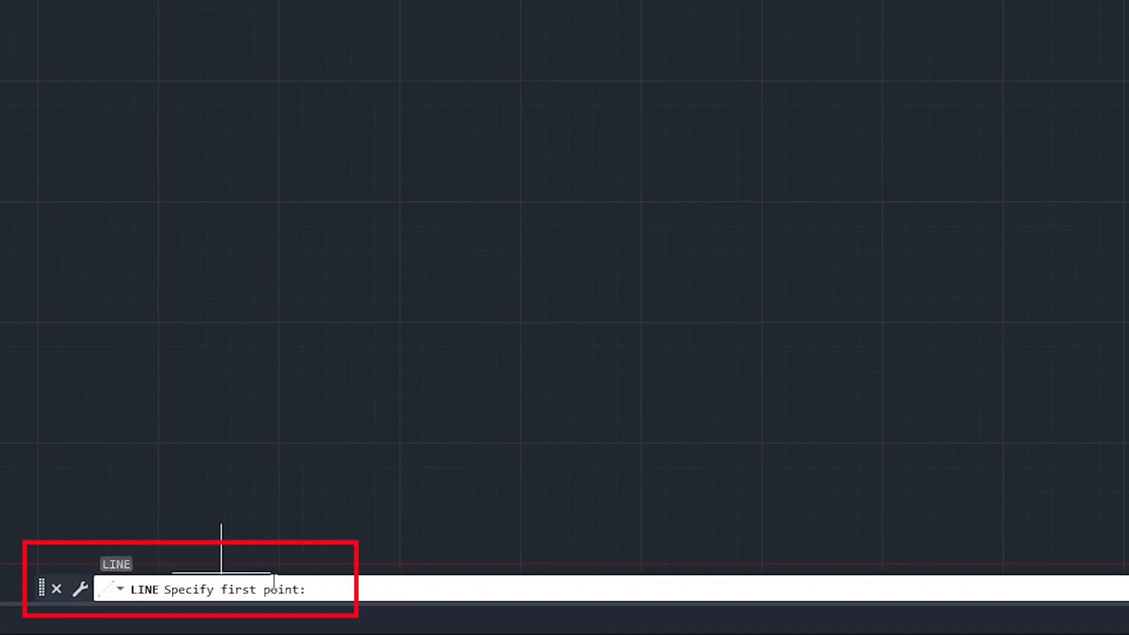
mouse_move(315, 322)
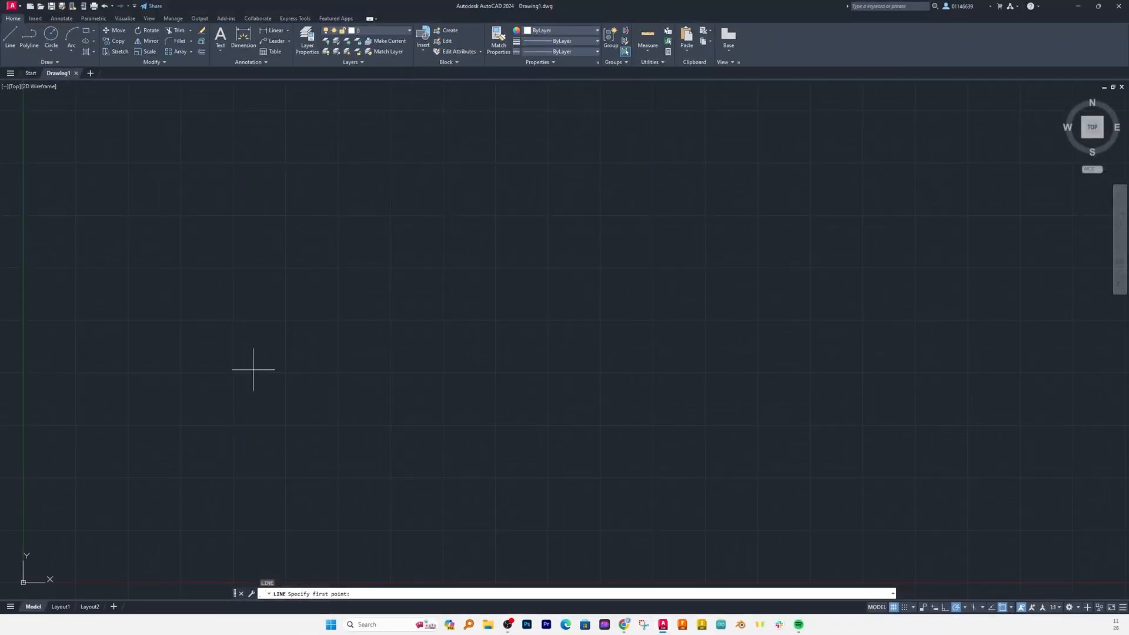
Place the slanted line's starting point in the lower left of the drawing area.
left_click(255, 368)
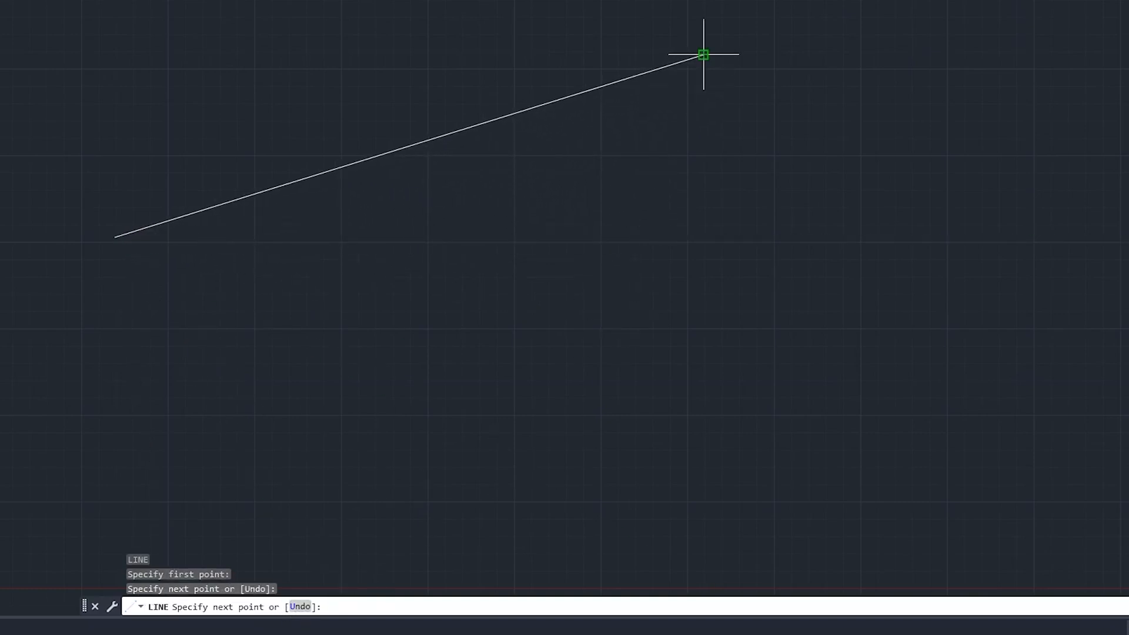
mouse_move(696, 362)
type("1")
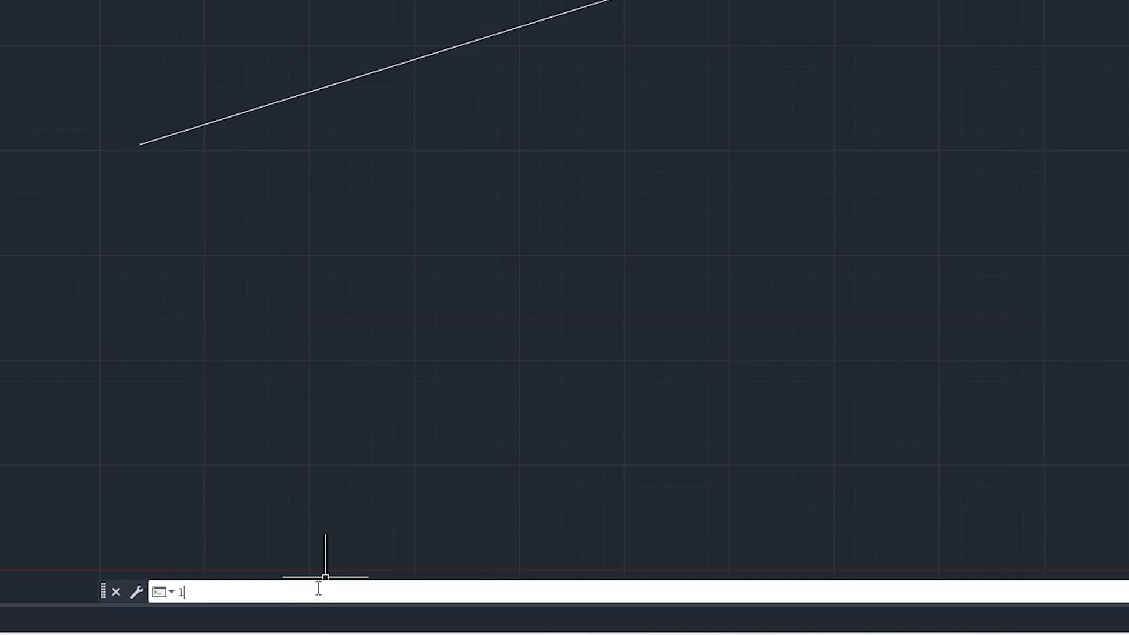
End the slanted line with Esc and repeat Line with Space.
key("Escape")
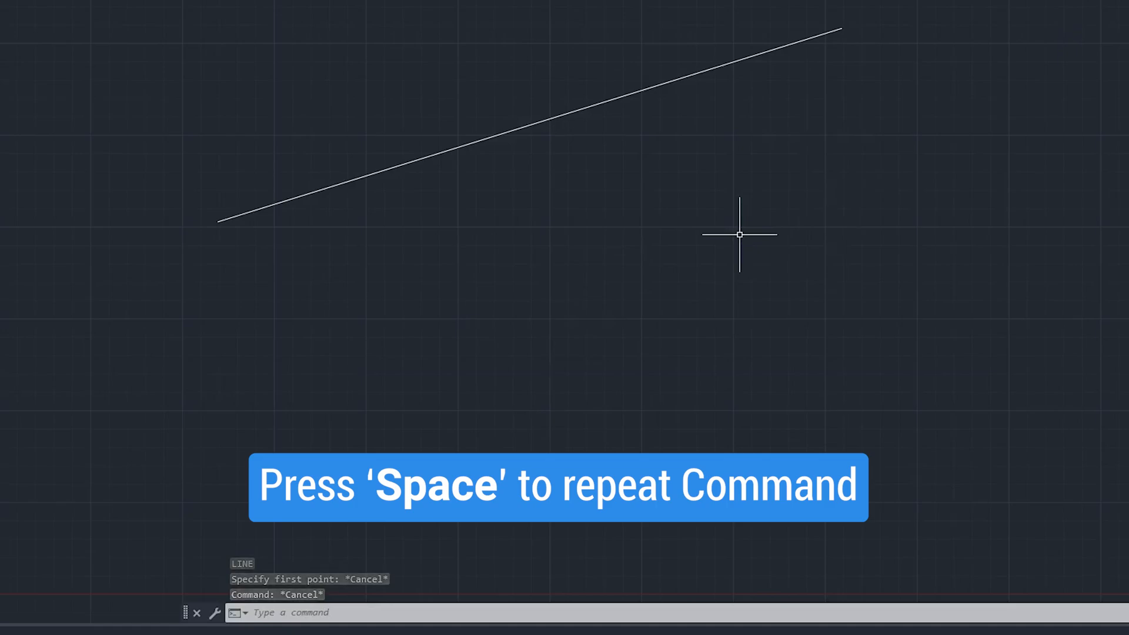
key("space")
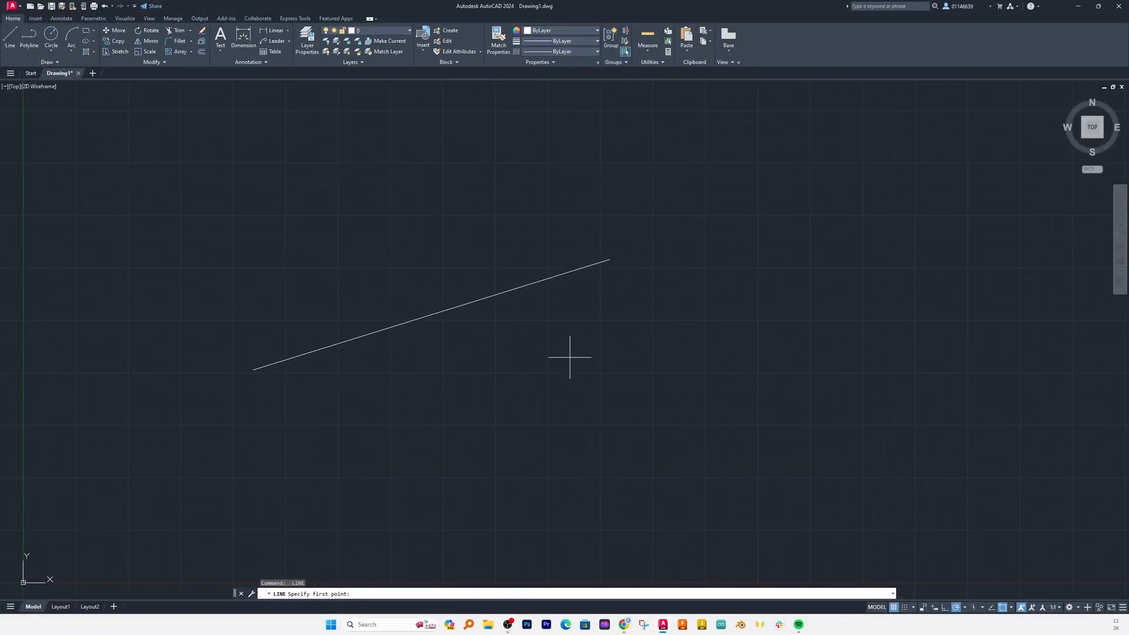
mouse_move(576, 341)
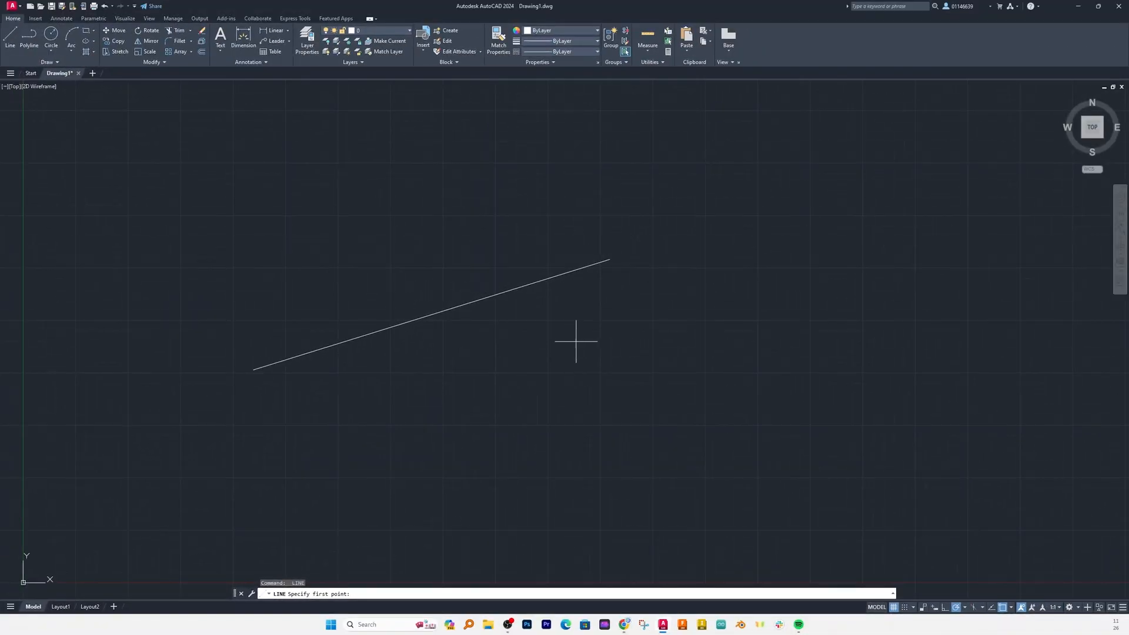
mouse_move(698, 299)
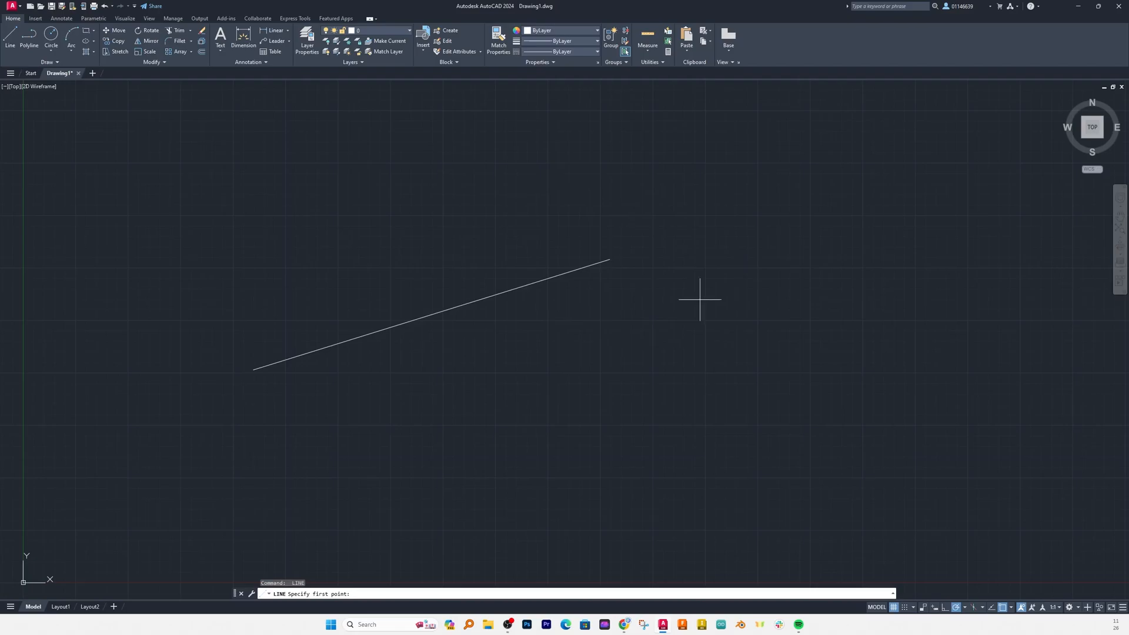
mouse_move(610, 259)
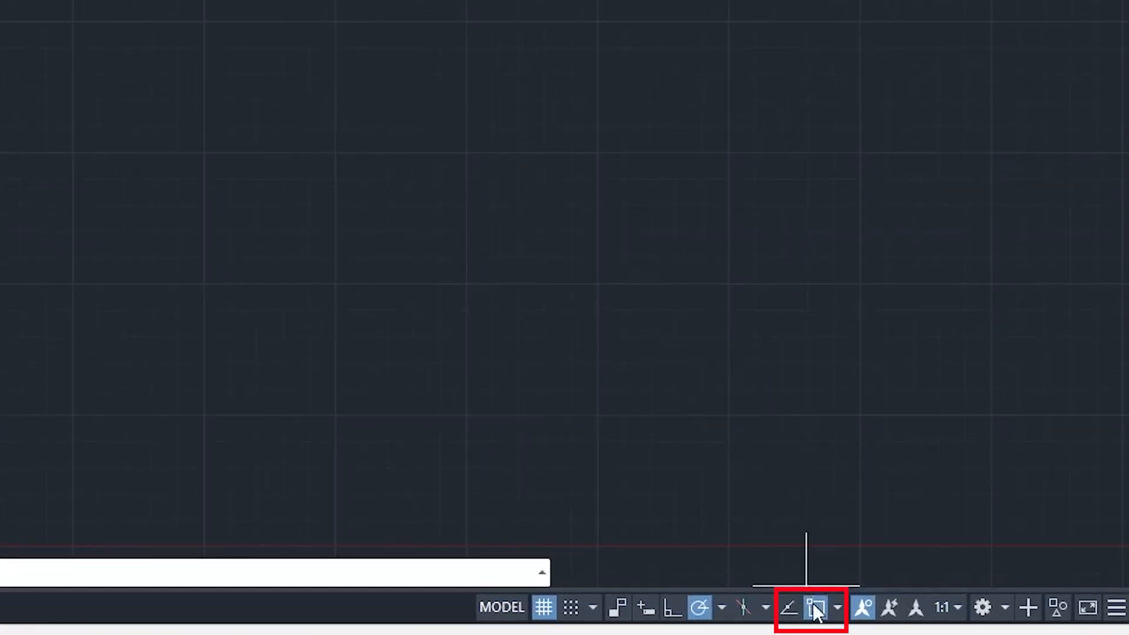
mouse_move(814, 607)
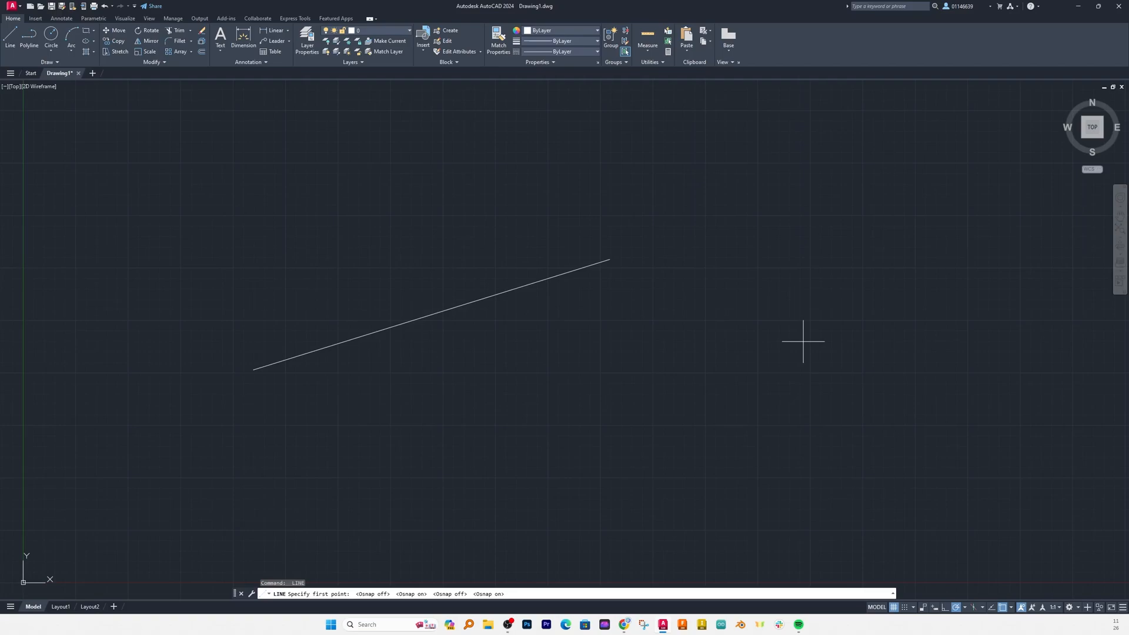
mouse_move(628, 229)
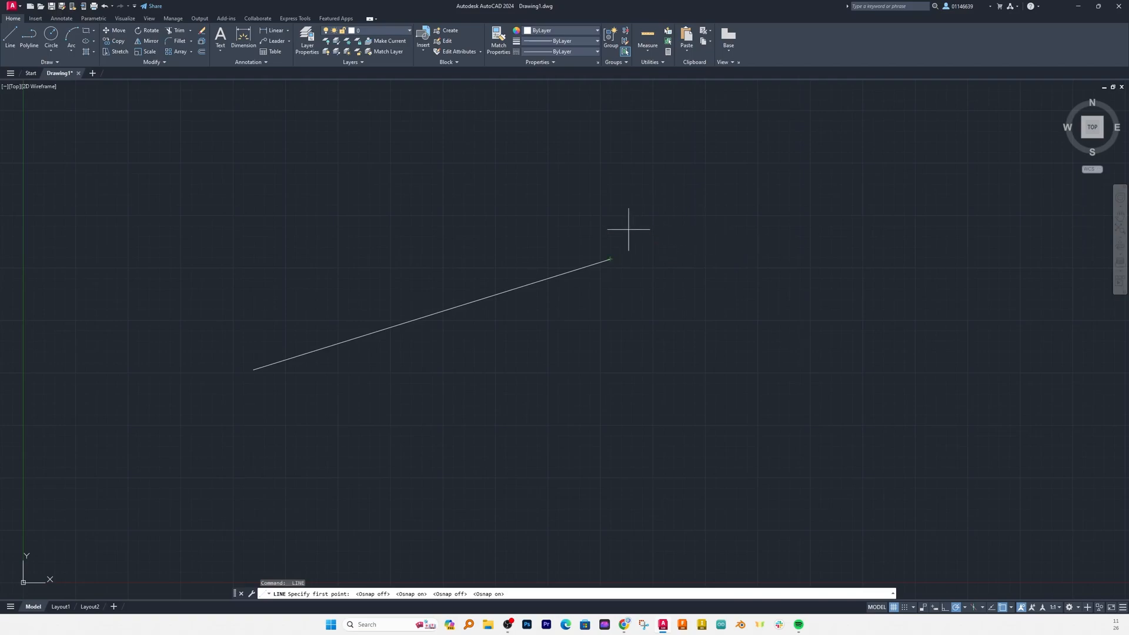
mouse_move(610, 258)
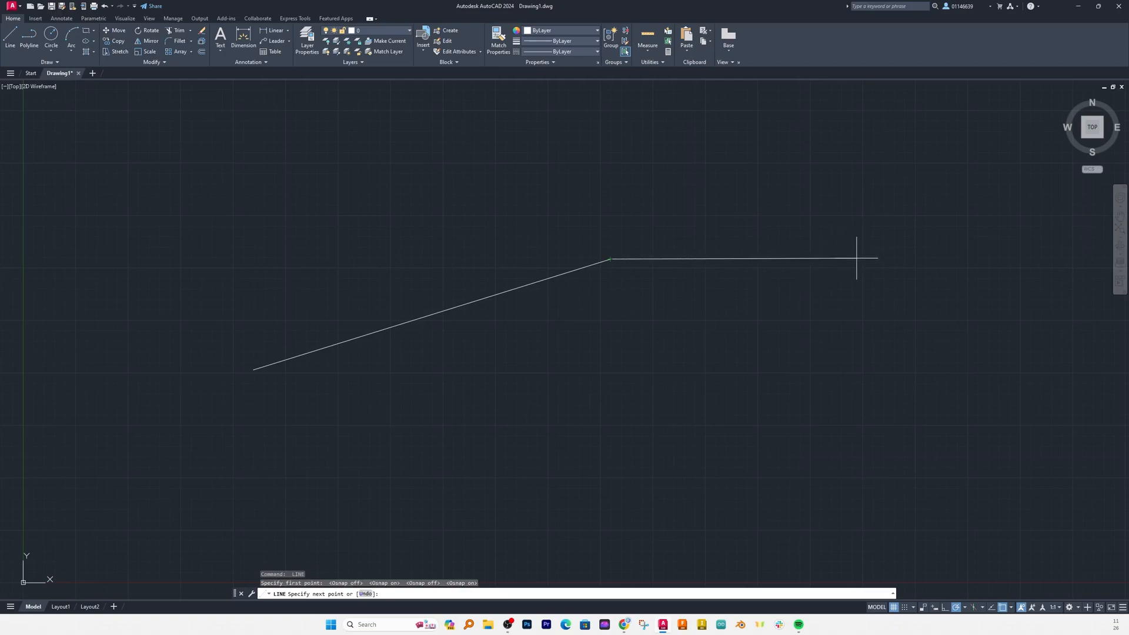
Exit Line, repeat it with Space, then cancel so no command is running.
key("Escape")
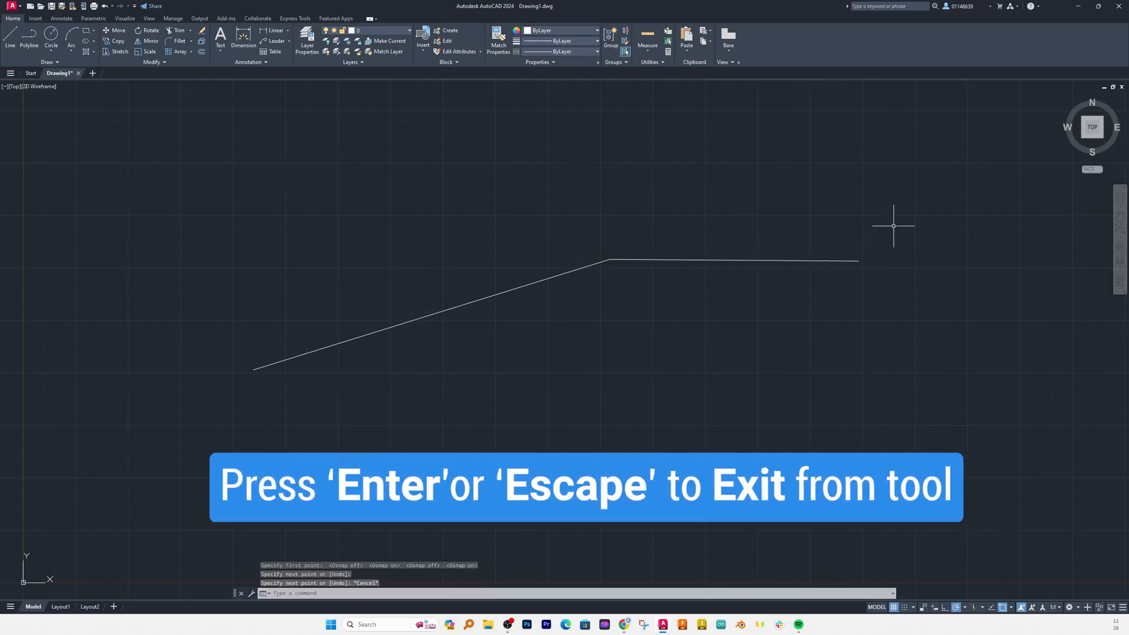
key("Escape")
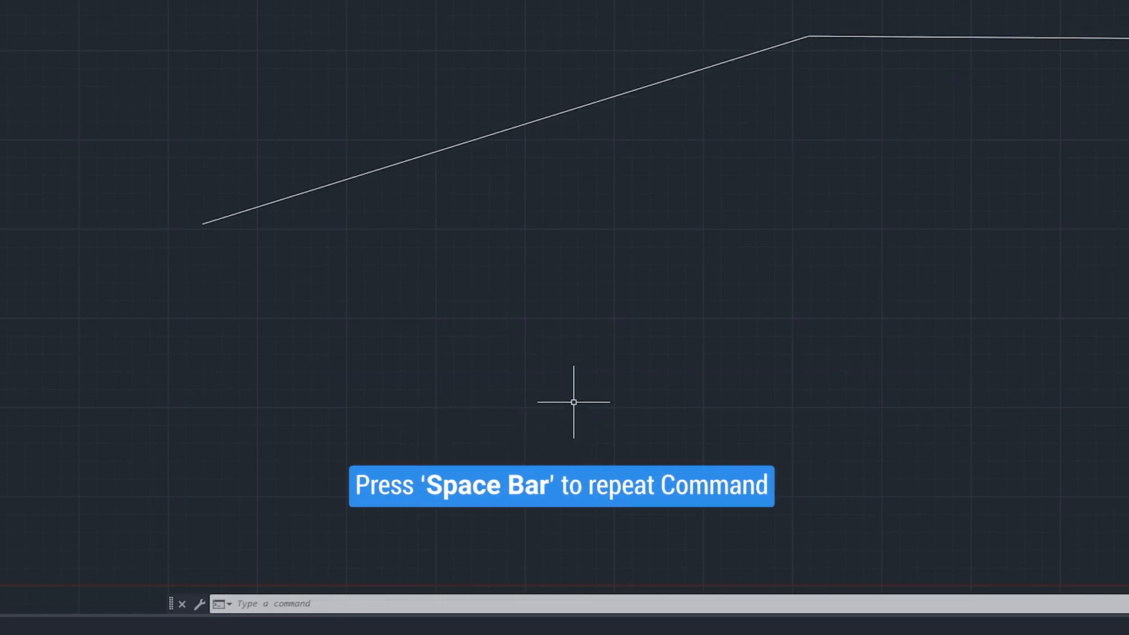
key("space")
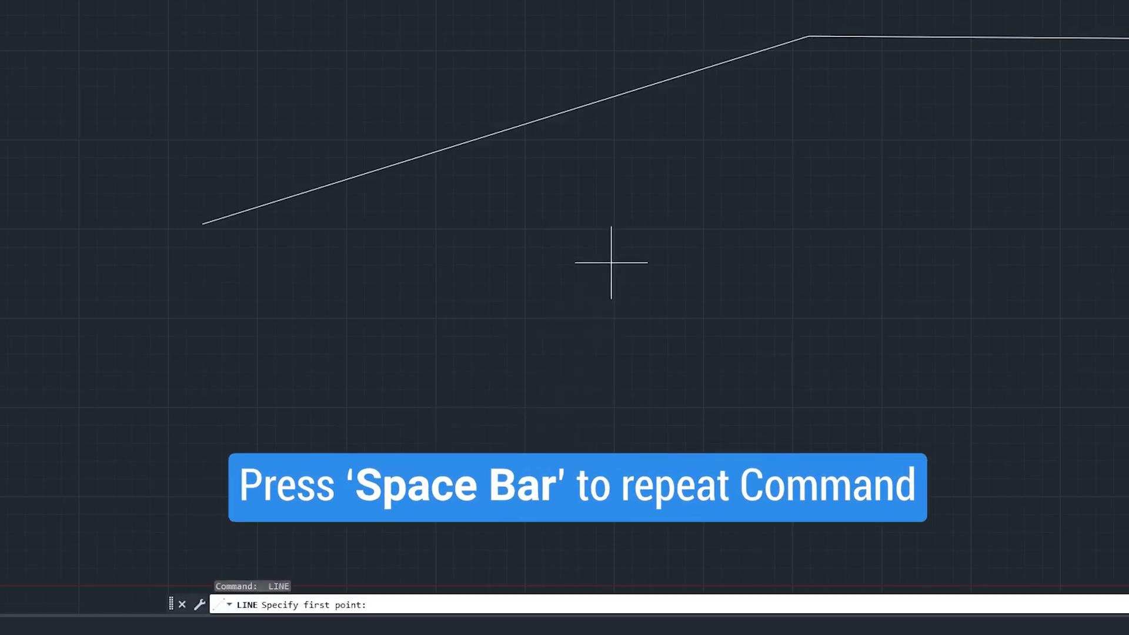
key("Escape")
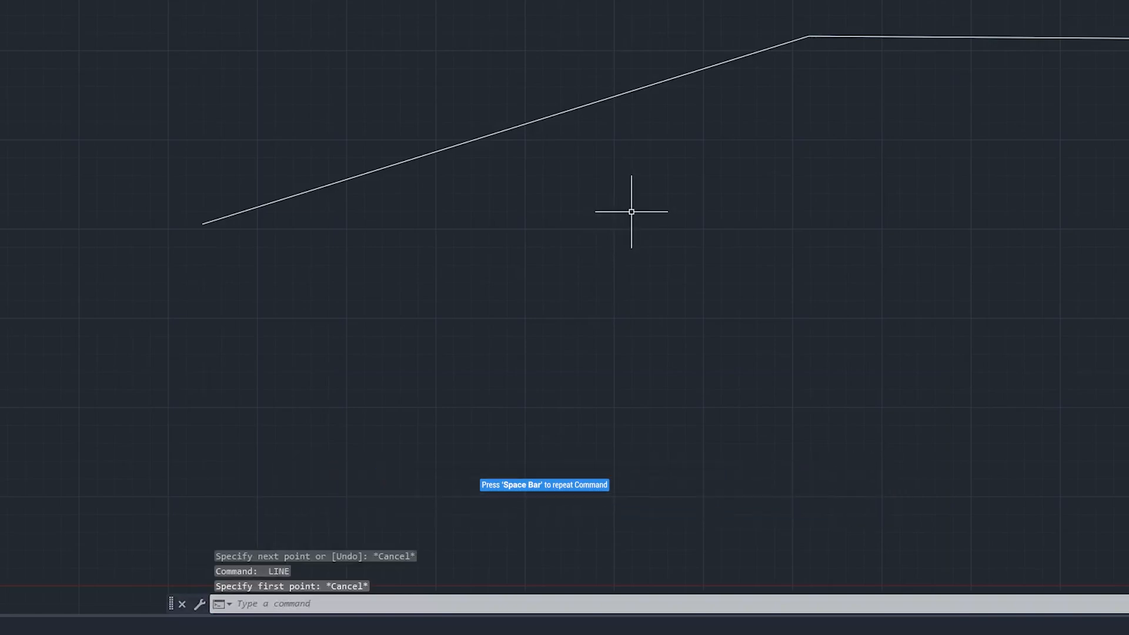
Restart the Line command from the right-click Recent Input list.
right_click(630, 212)
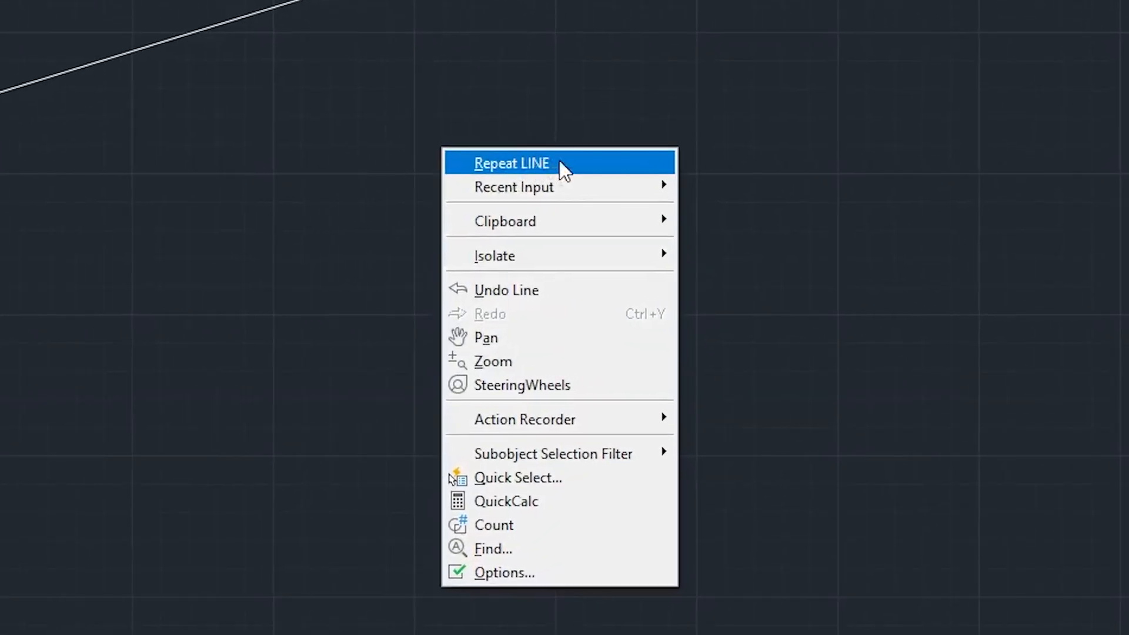
mouse_move(583, 173)
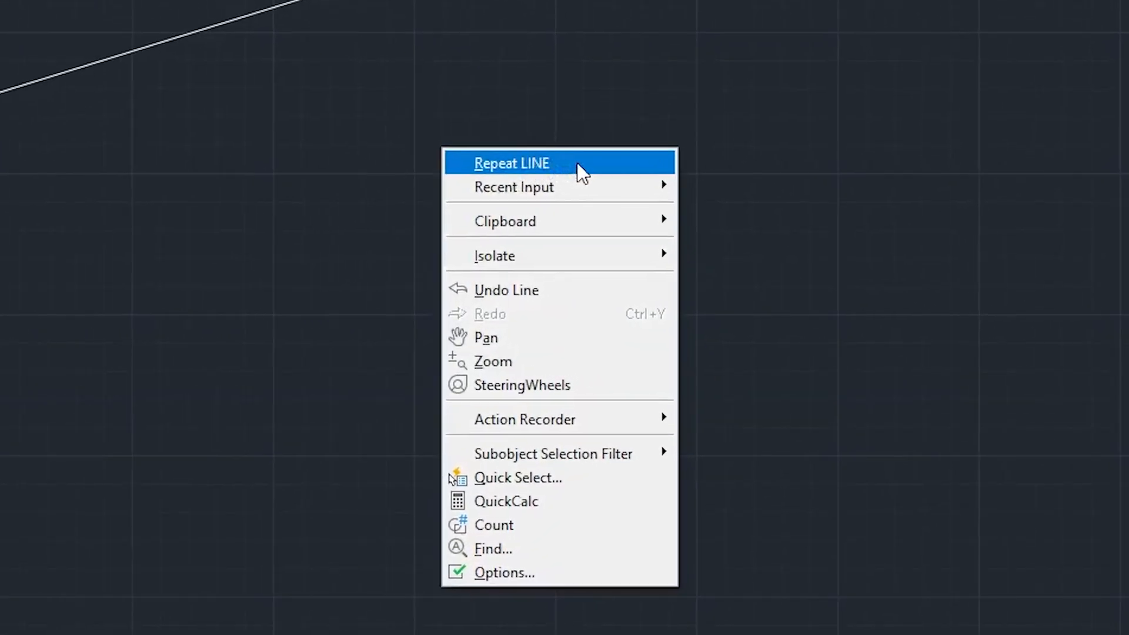
mouse_move(603, 167)
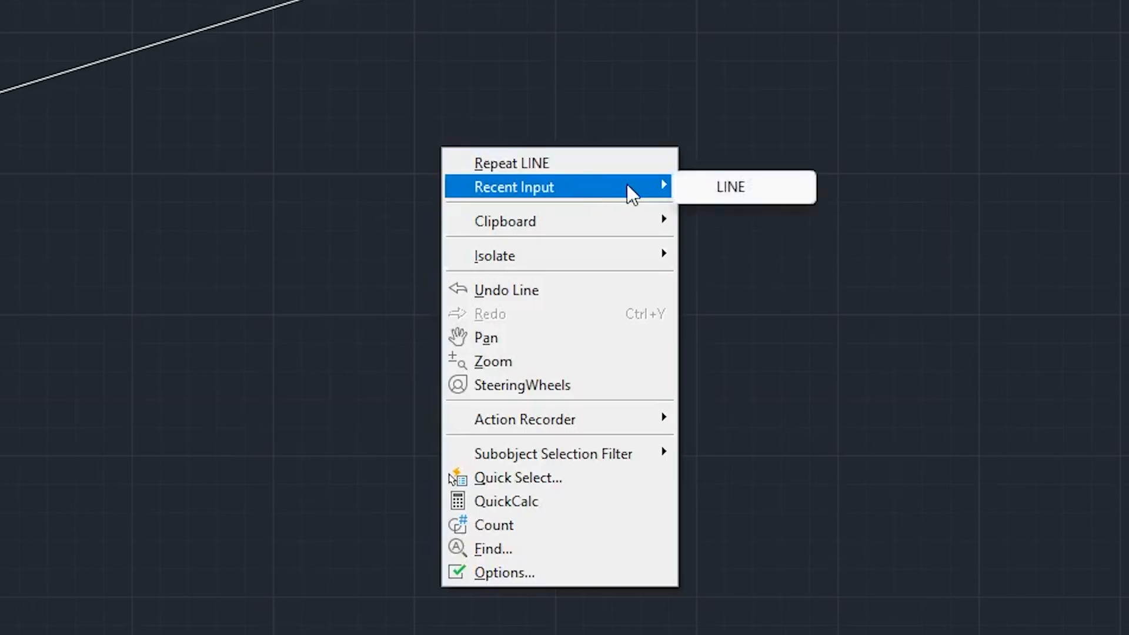
left_click(729, 187)
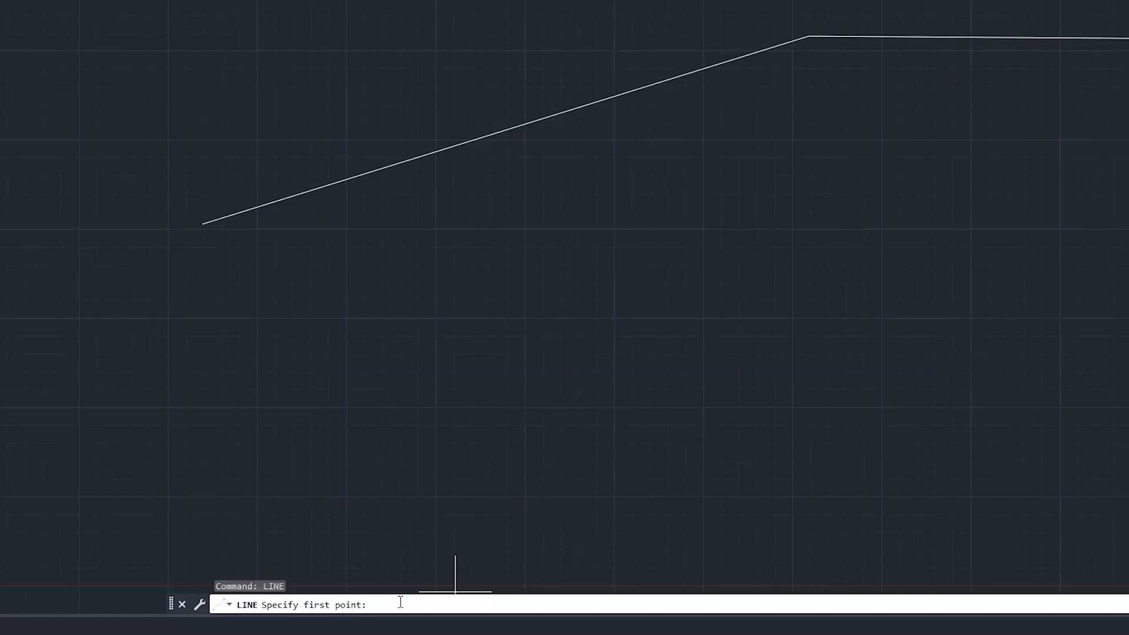
mouse_move(301, 576)
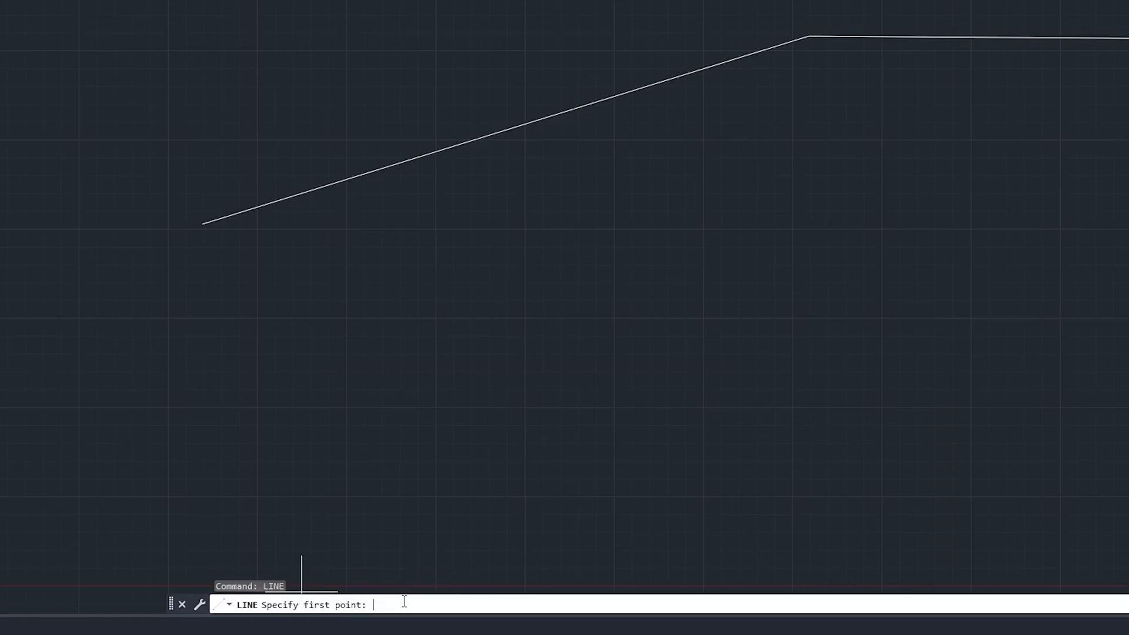
Draw a 10 by 5 rectangle with absolute points 0,0, 10,0, 10,5, 0,5 and back to 0,0.
type("0,0")
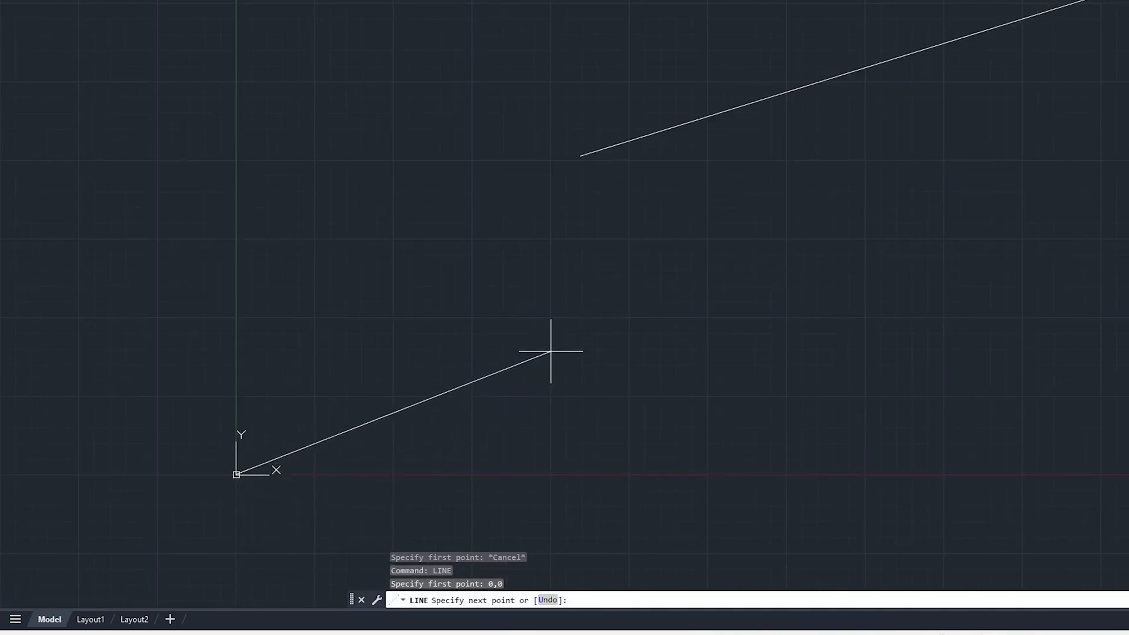
type("10")
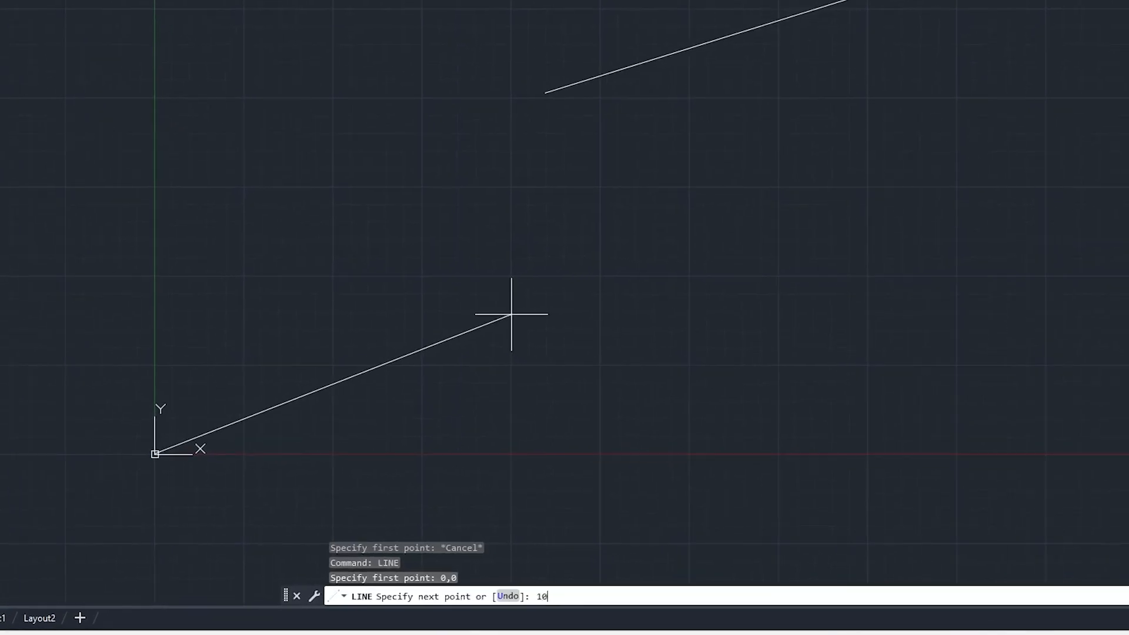
type(",0")
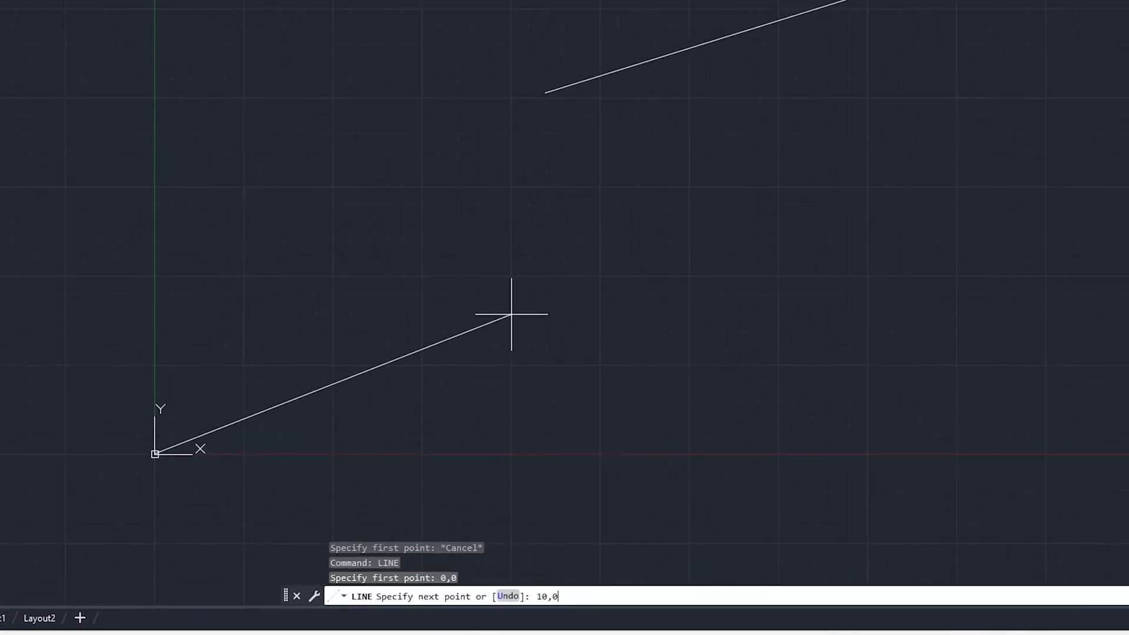
key("enter")
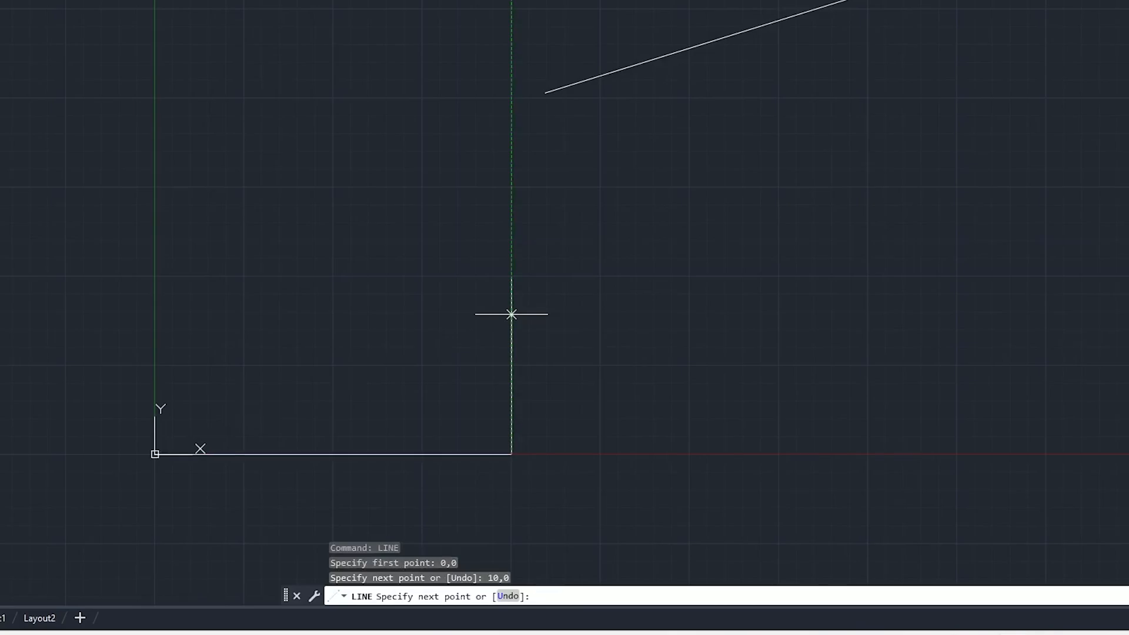
type("10")
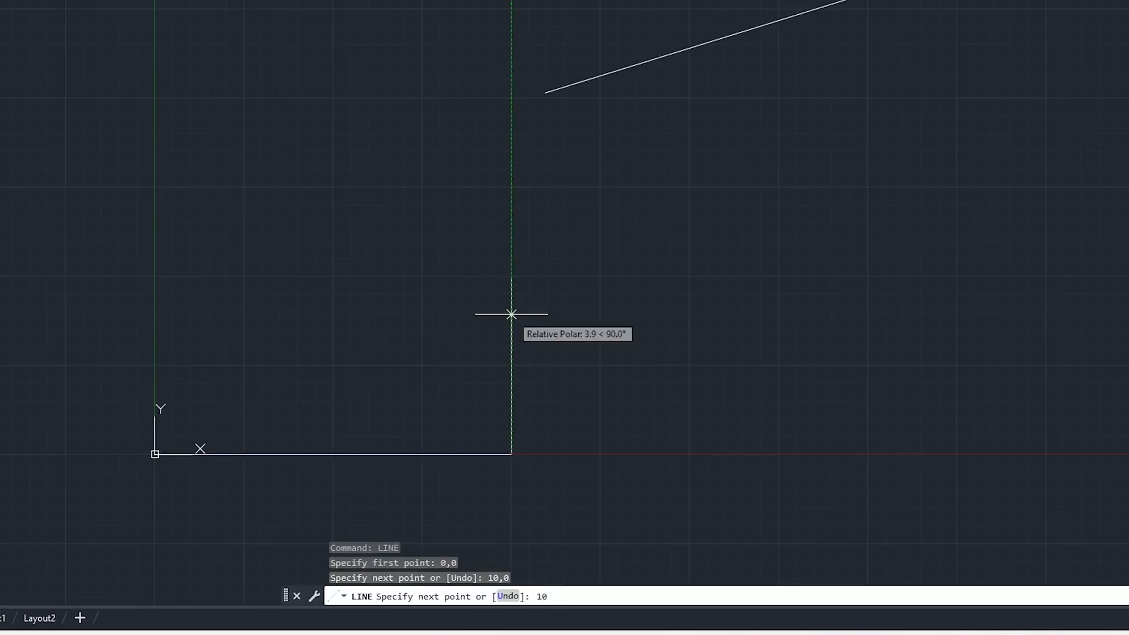
type("10,5")
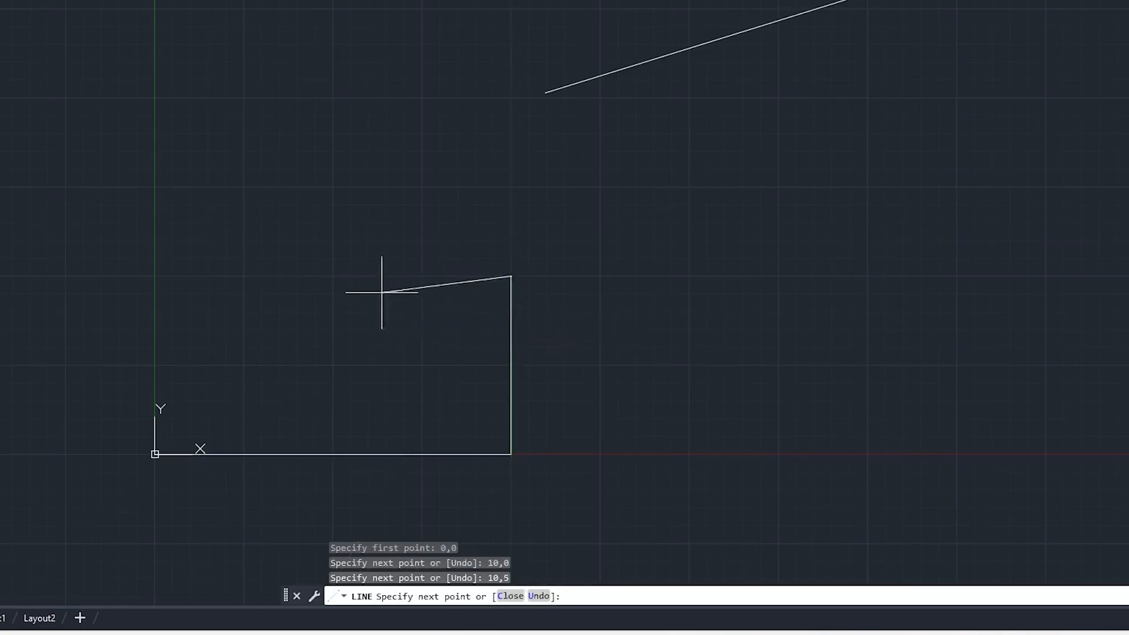
mouse_move(353, 289)
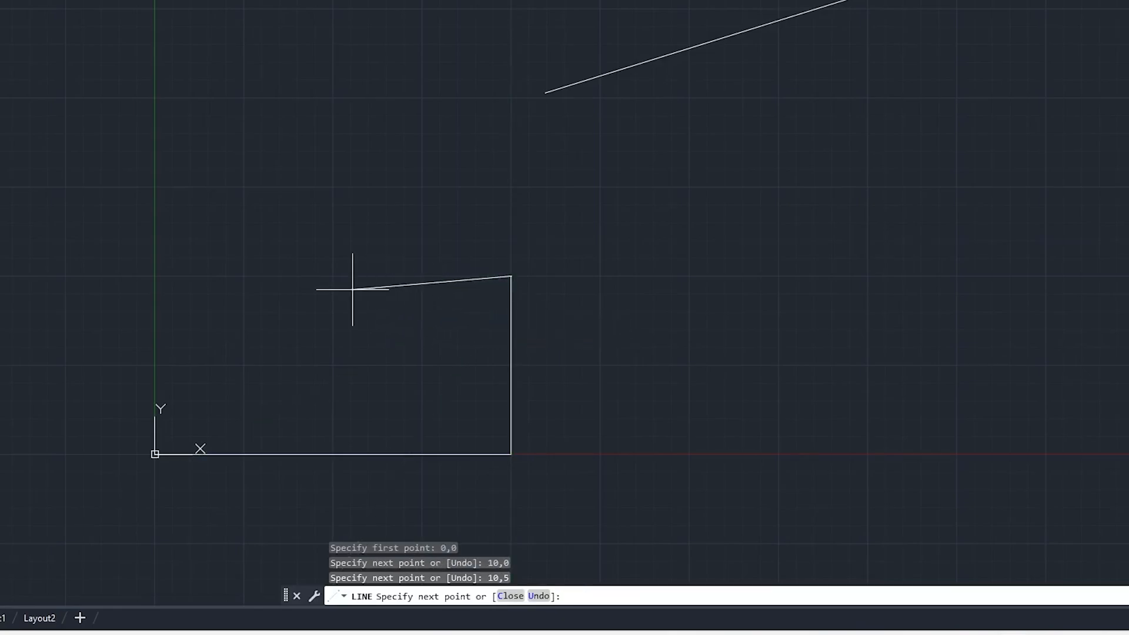
type("0,")
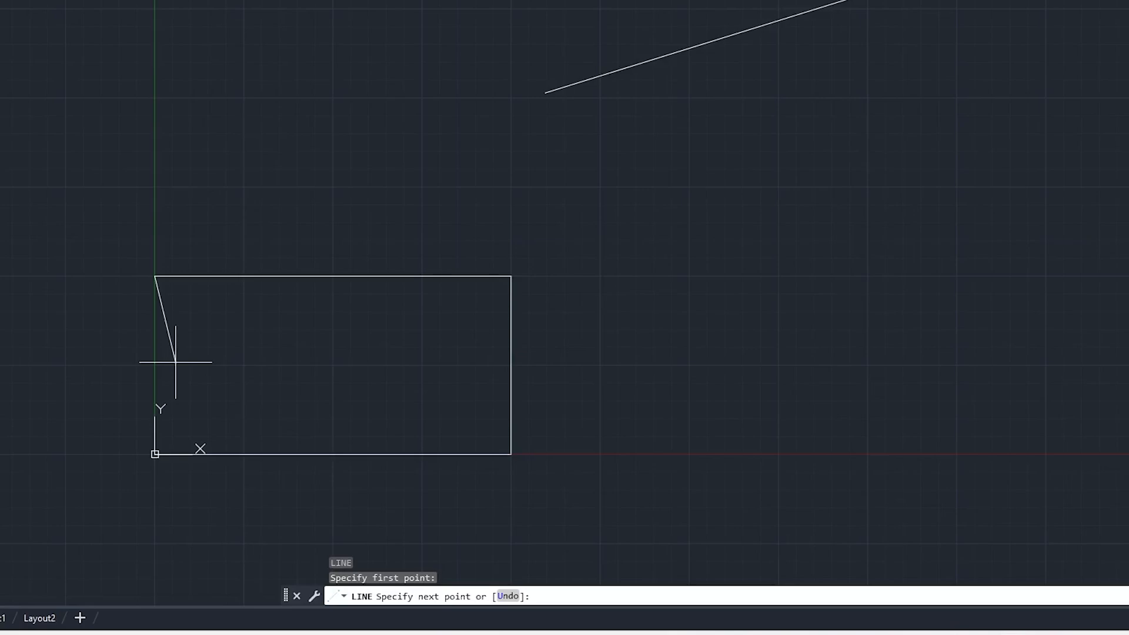
type("0,")
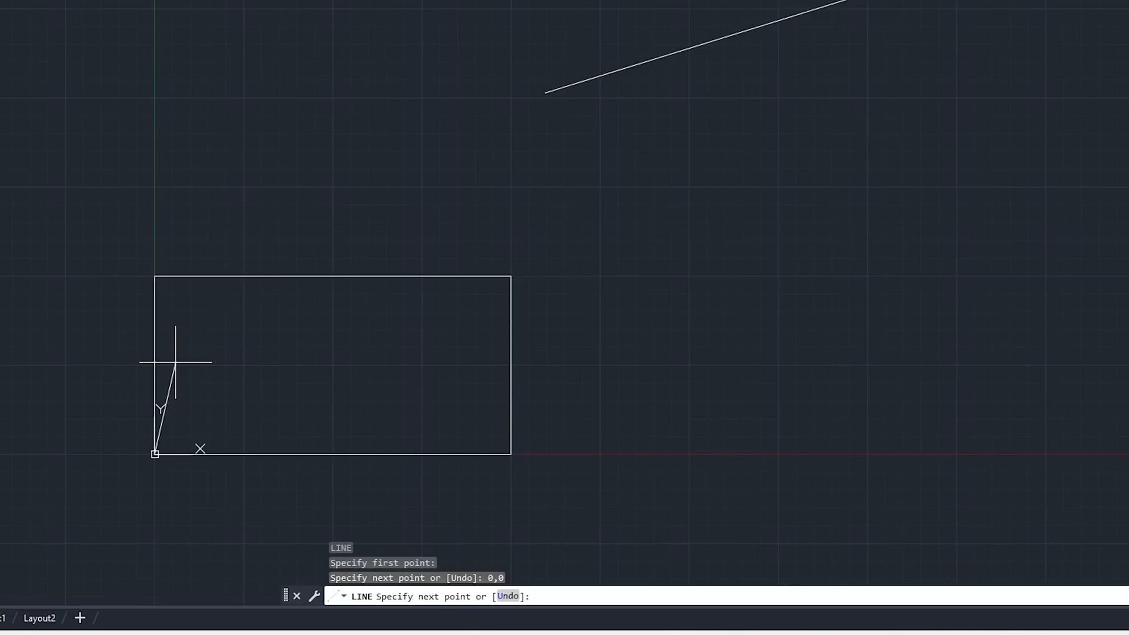
key("Escape")
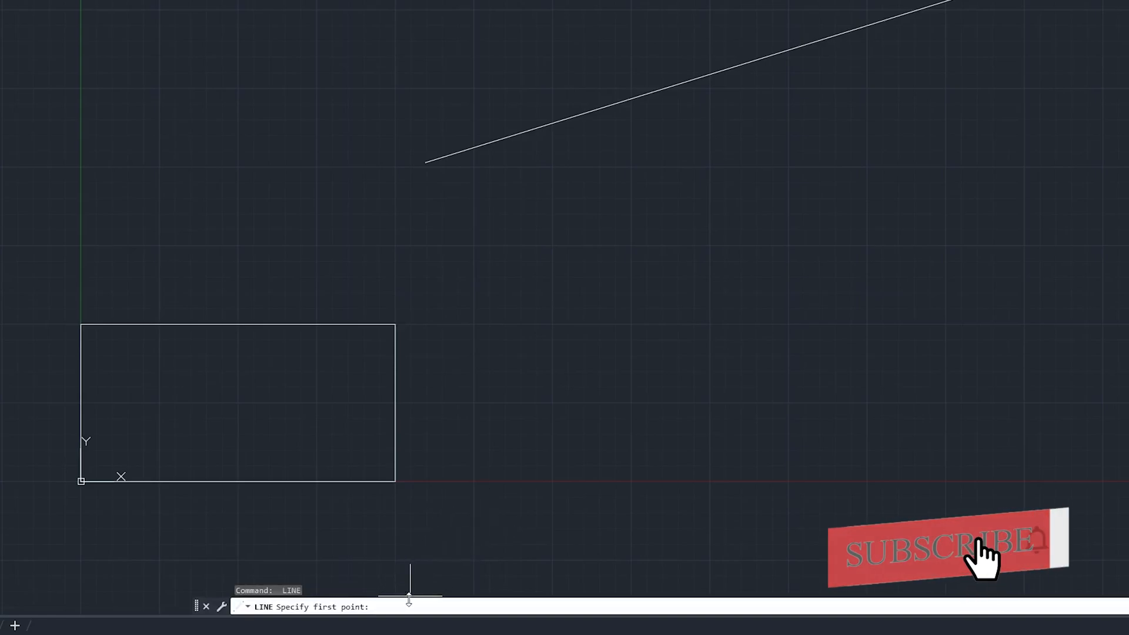
Draw the second rectangle's 10-unit bottom edge from 15,0 using relative input.
type("15,0")
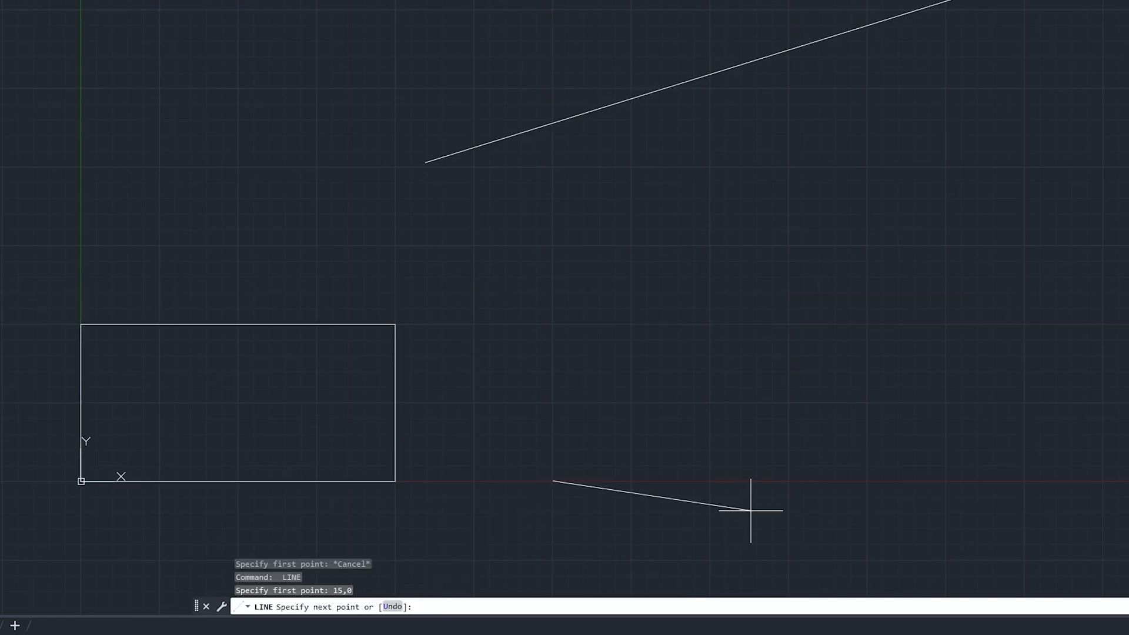
mouse_move(781, 481)
type("@")
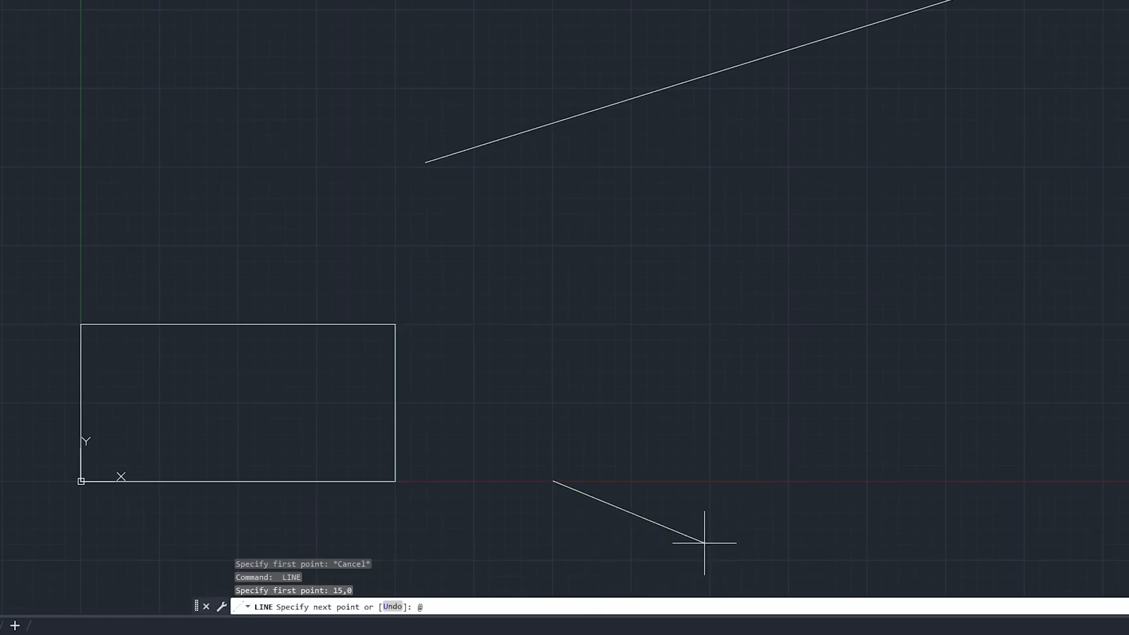
type("10,0")
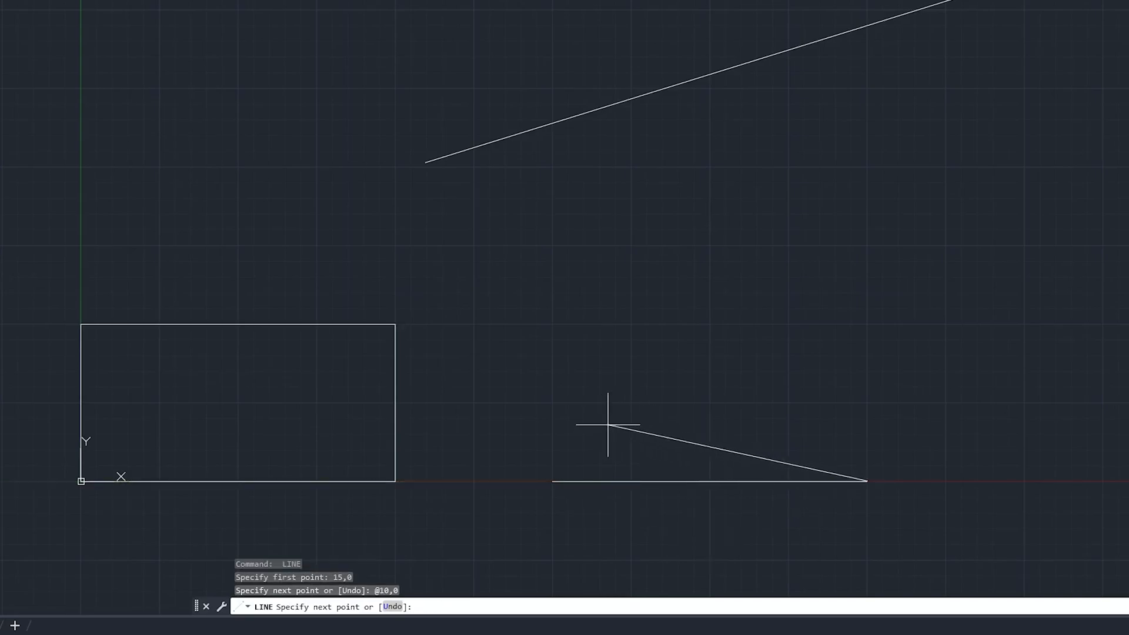
mouse_move(567, 445)
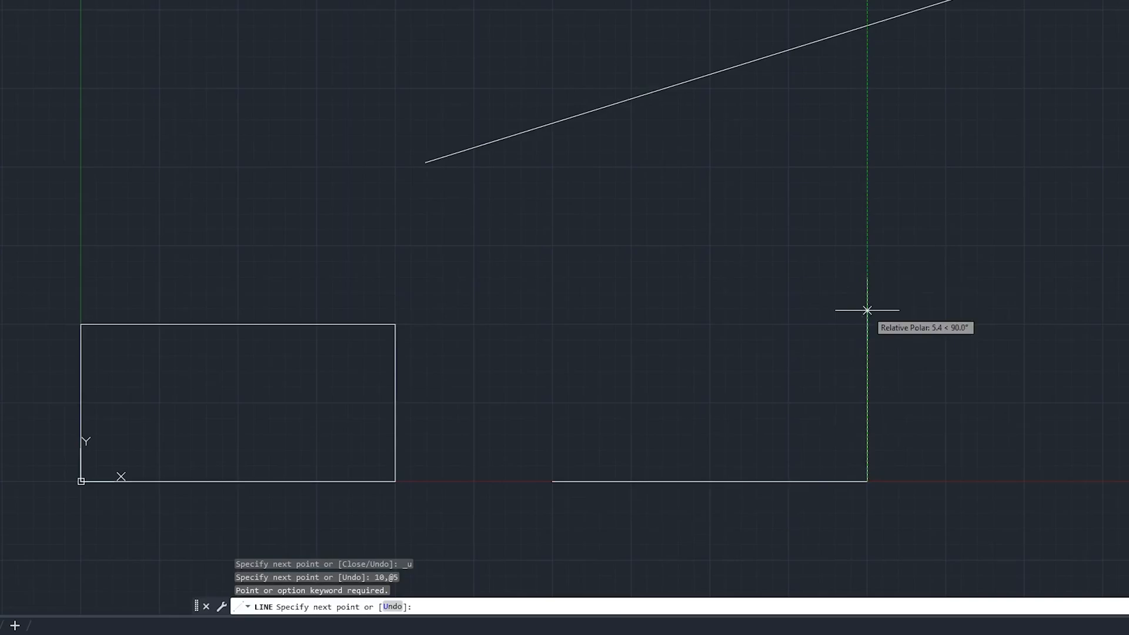
Finish the second rectangle with relative points @0,5 and @-10,0, then close it with C.
type("@@")
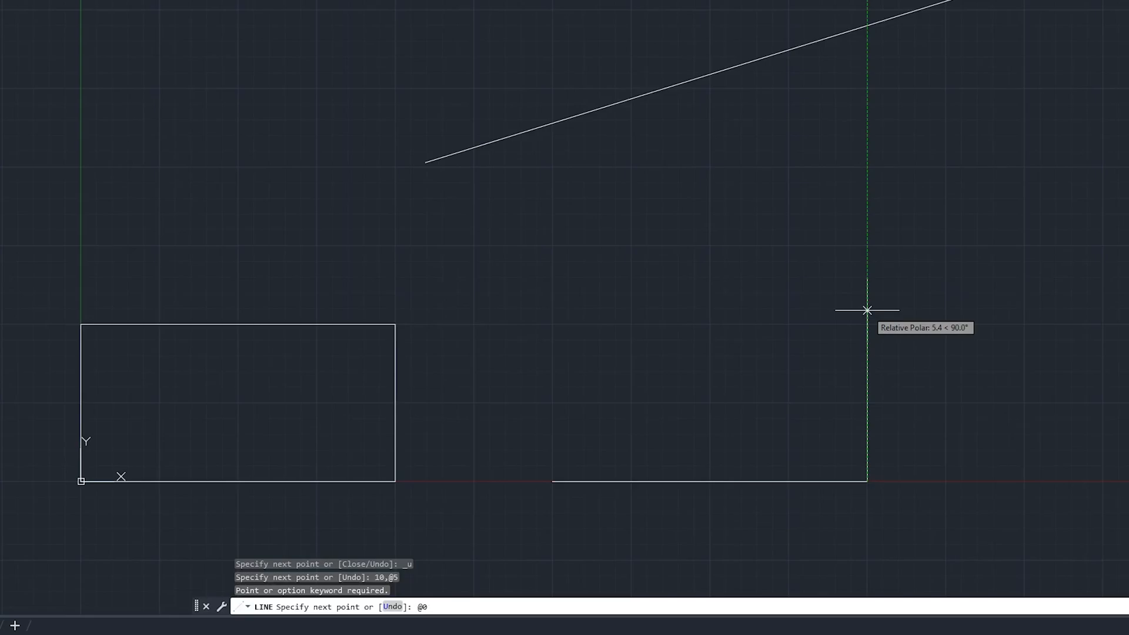
type(",5")
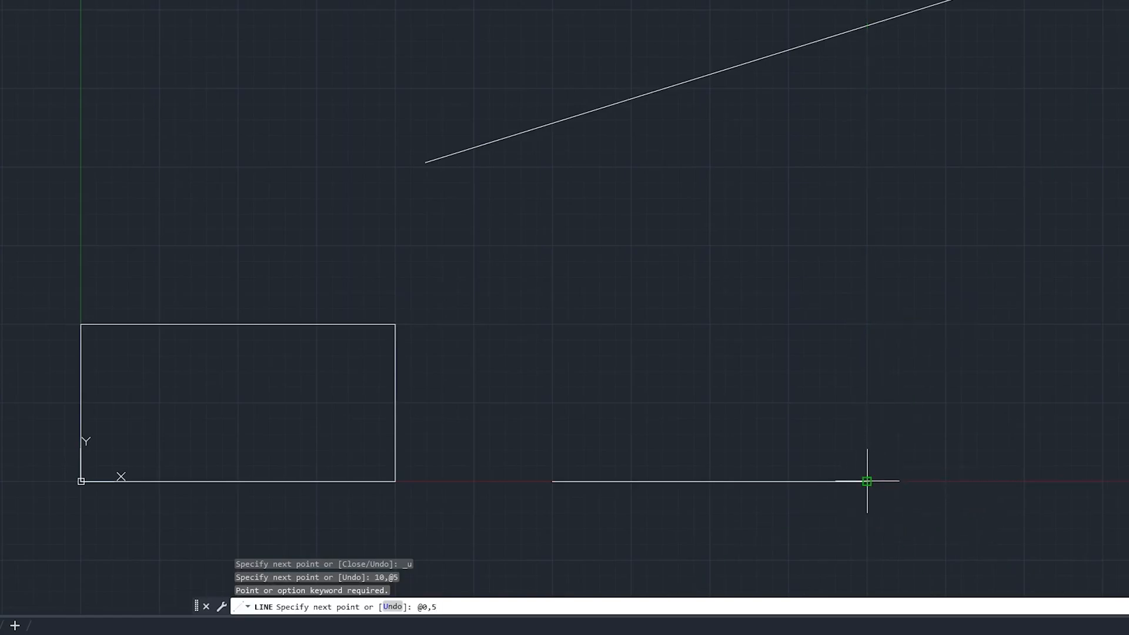
mouse_move(867, 406)
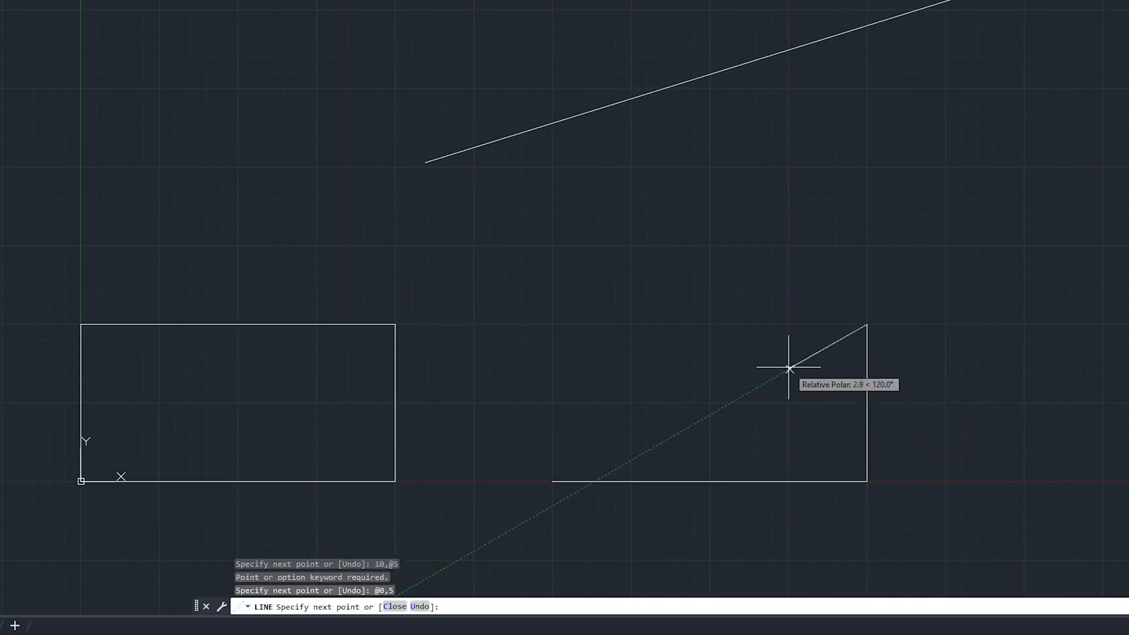
mouse_move(584, 315)
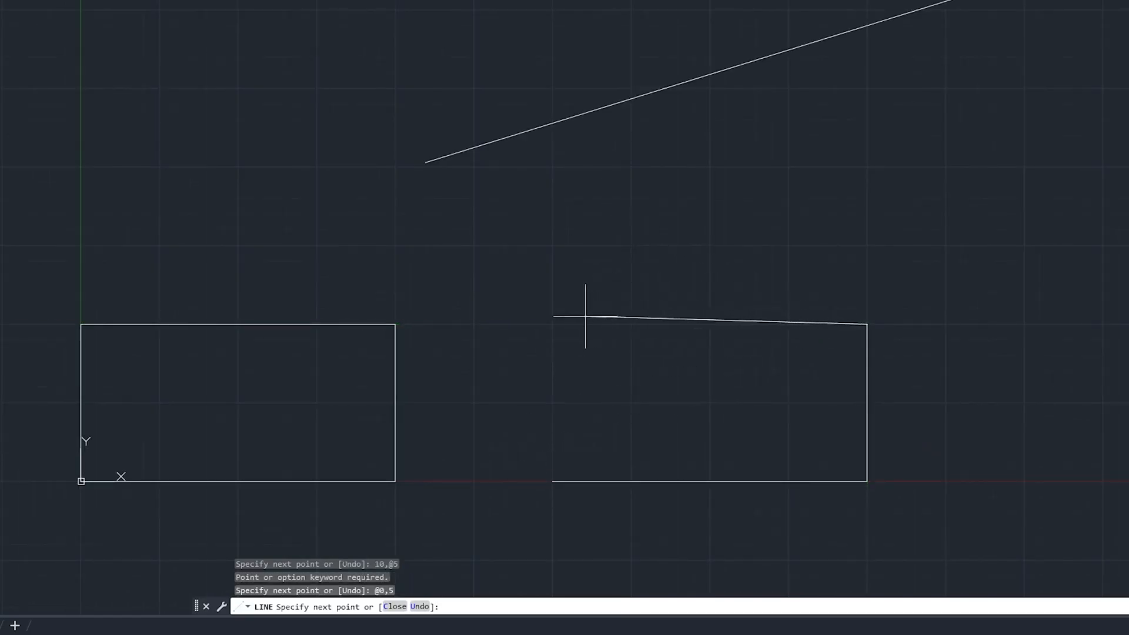
mouse_move(882, 332)
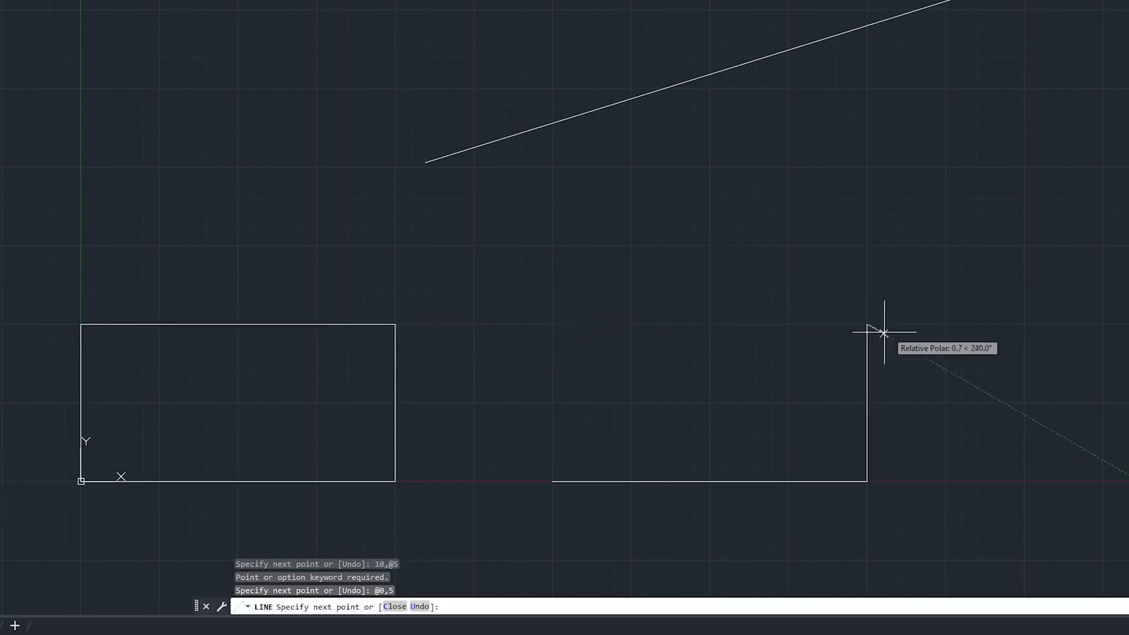
mouse_move(602, 322)
type("@")
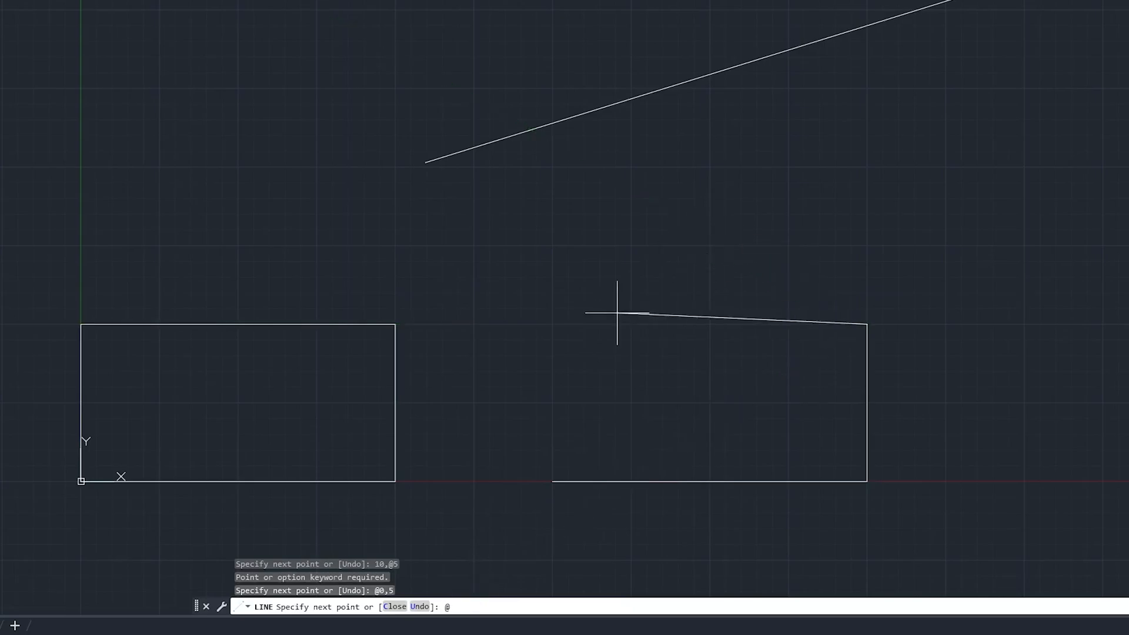
type("-1")
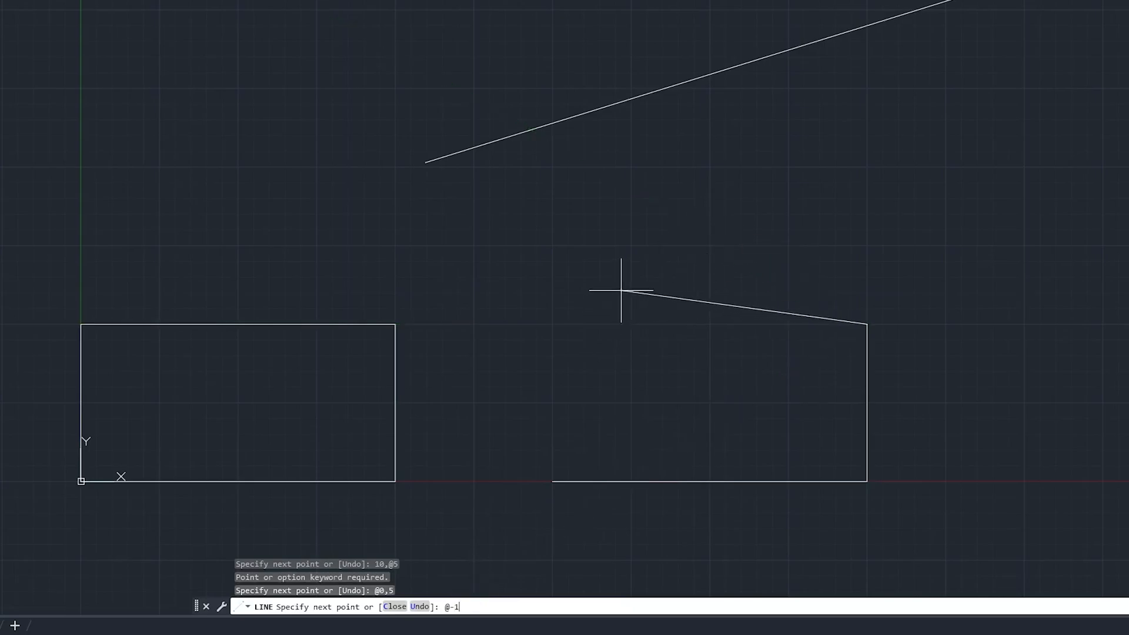
type("0,")
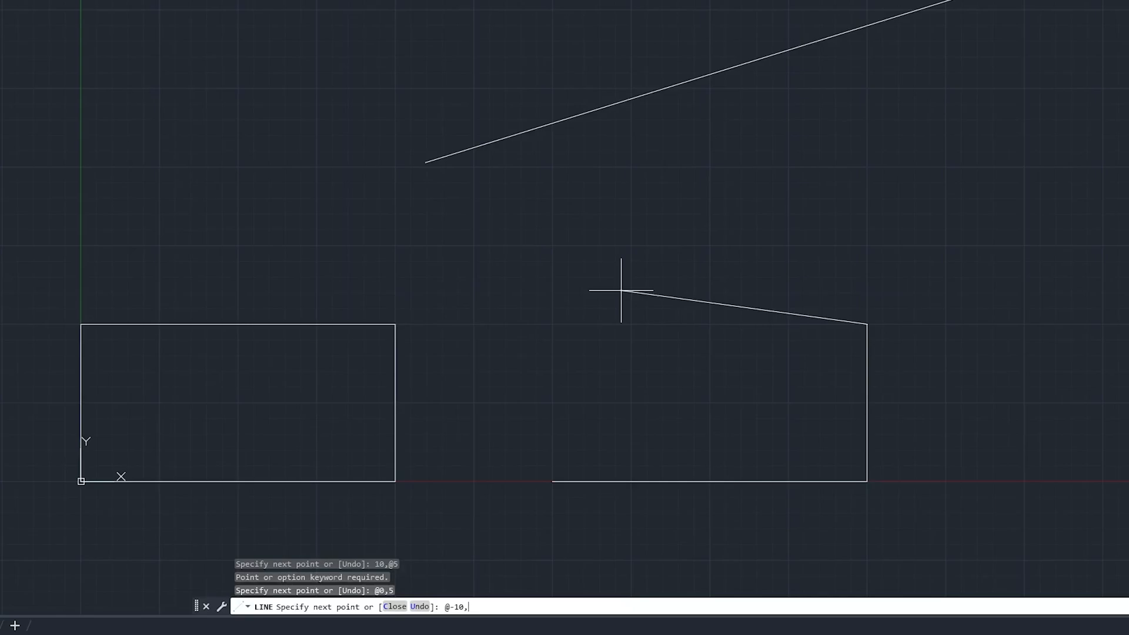
type("@-10,0")
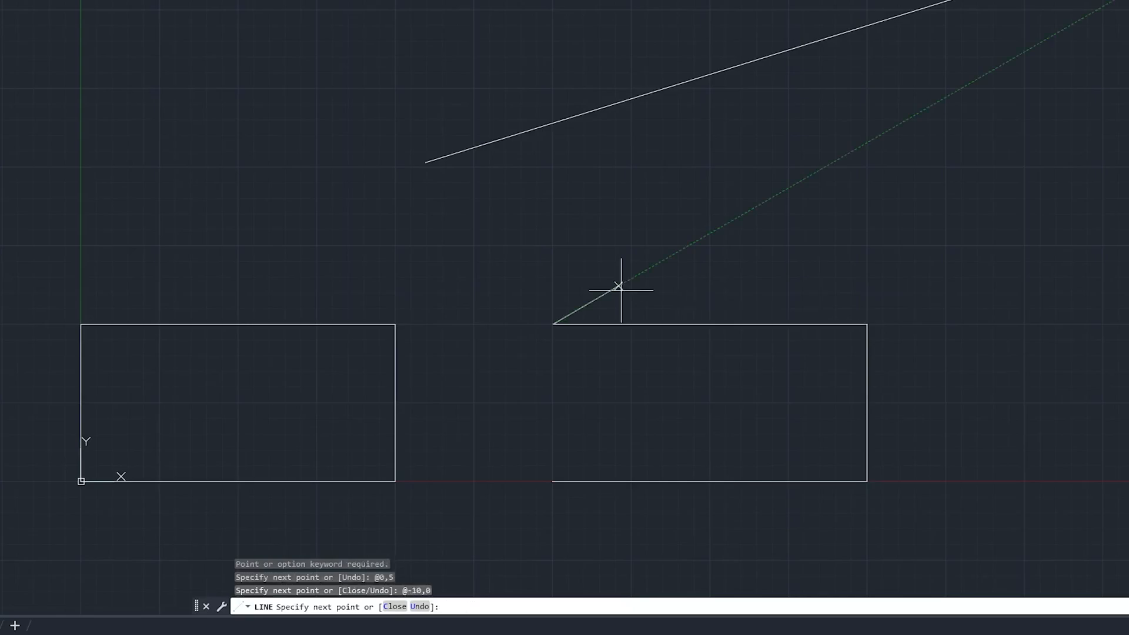
mouse_move(576, 359)
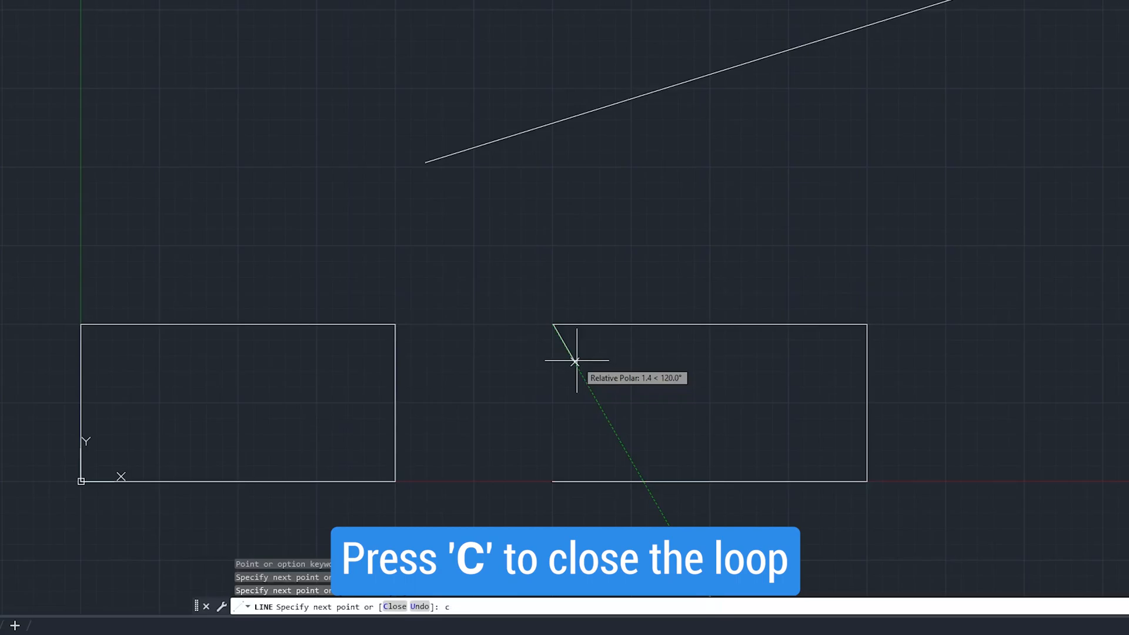
key("c")
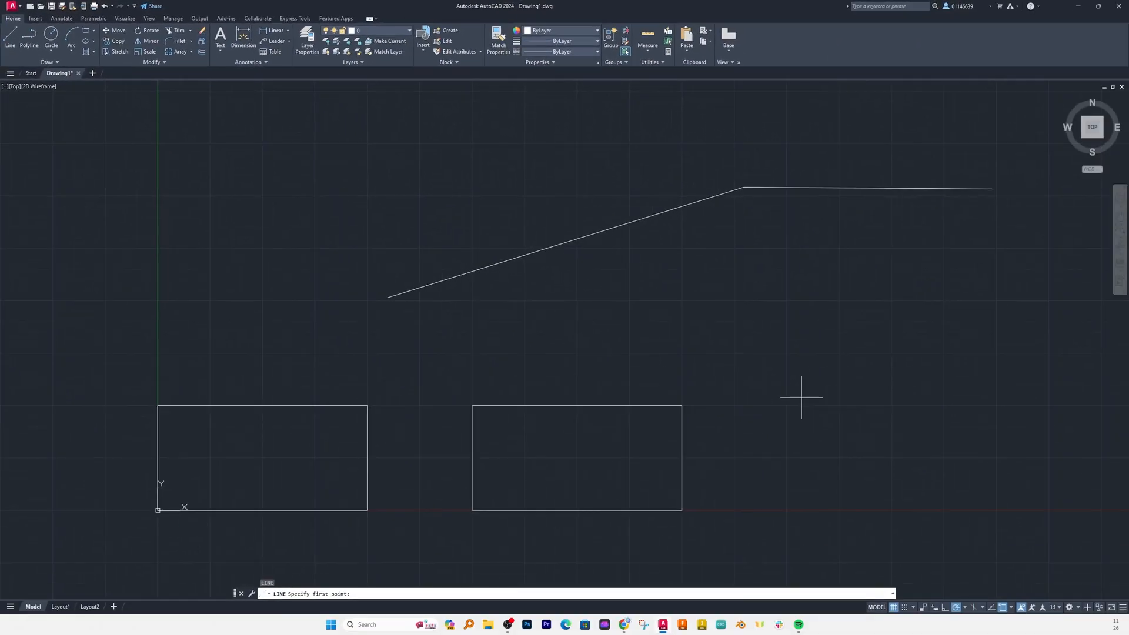
left_click(801, 397)
type("@1")
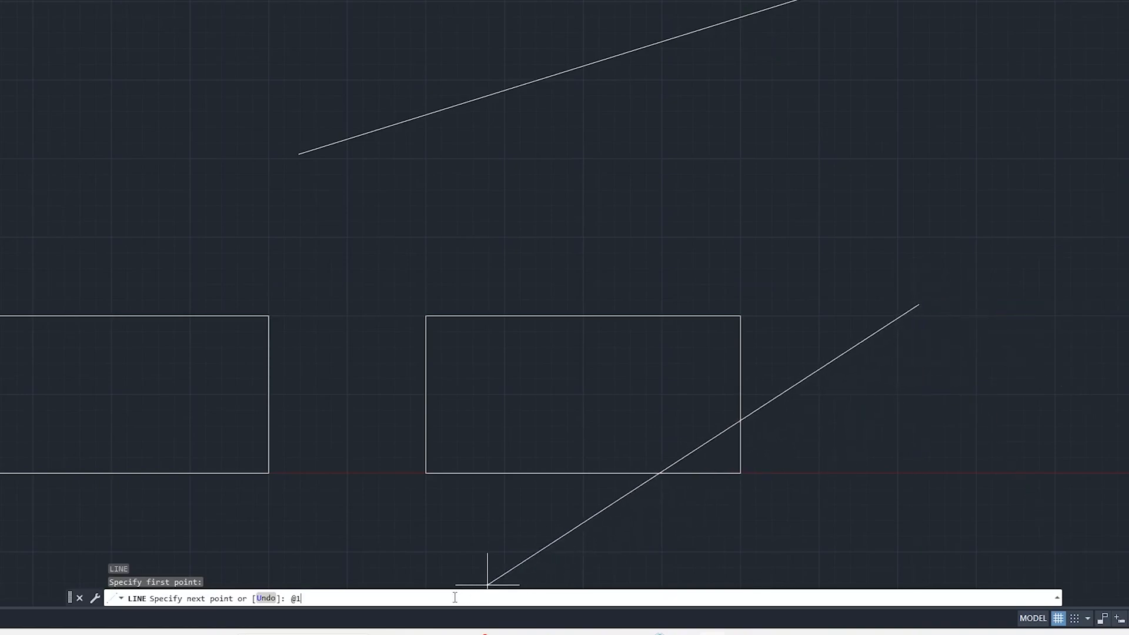
type("0")
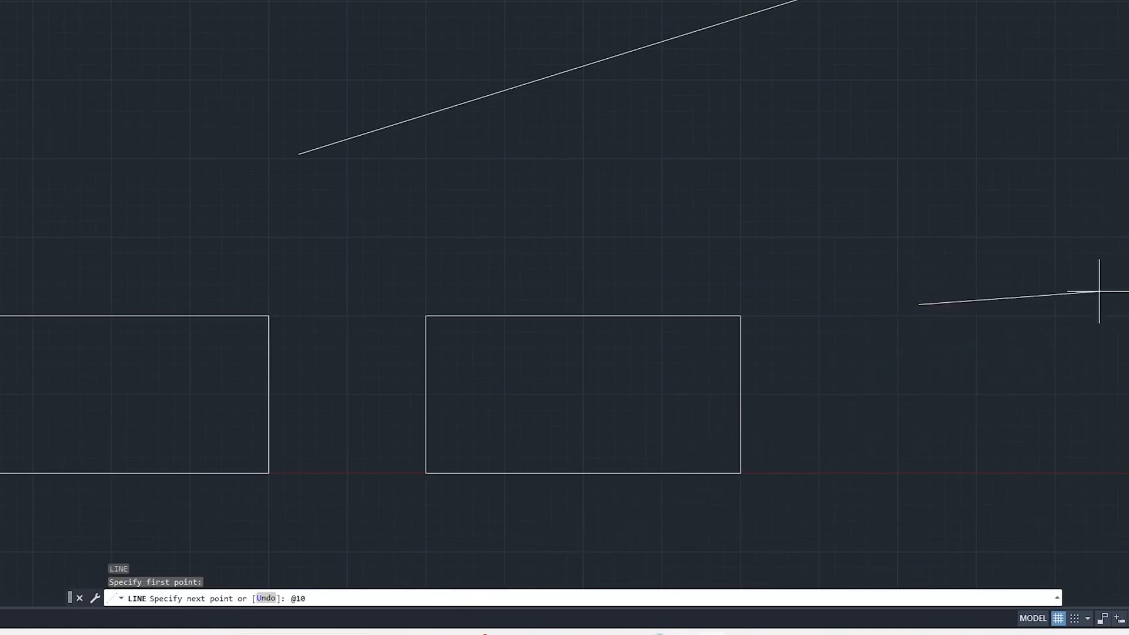
mouse_move(664, 559)
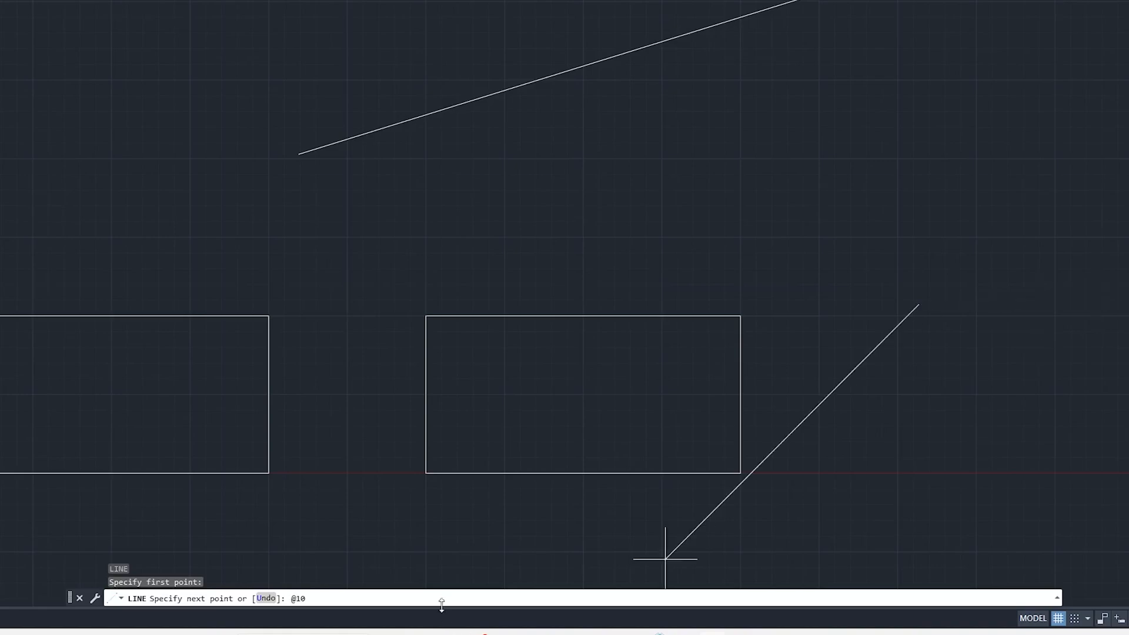
type("<")
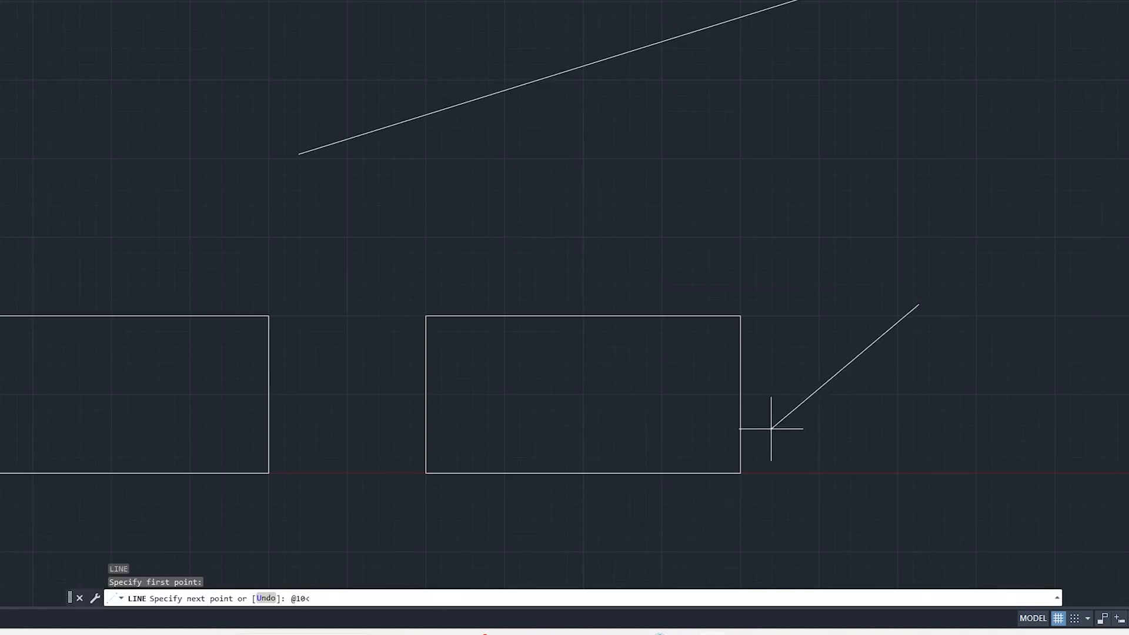
type("5")
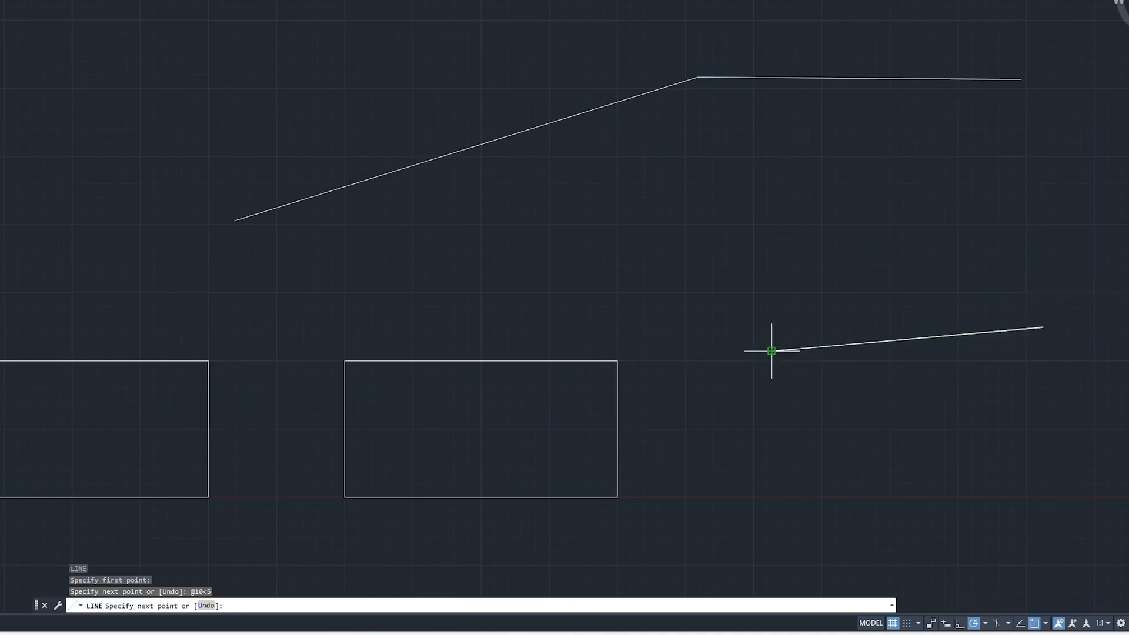
mouse_move(837, 345)
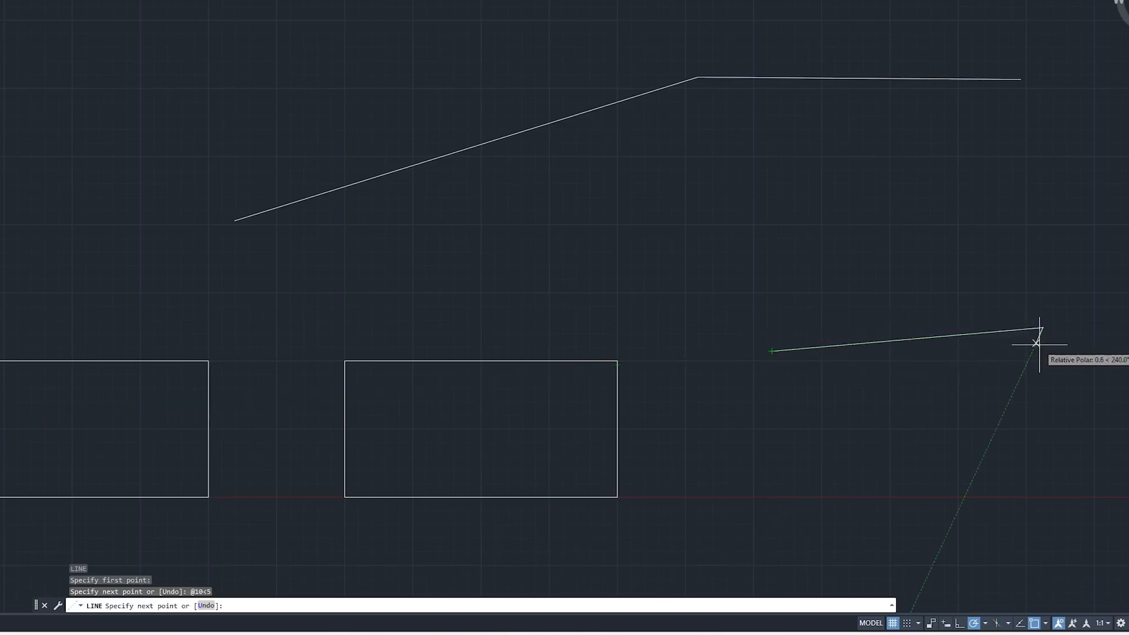
mouse_move(1050, 311)
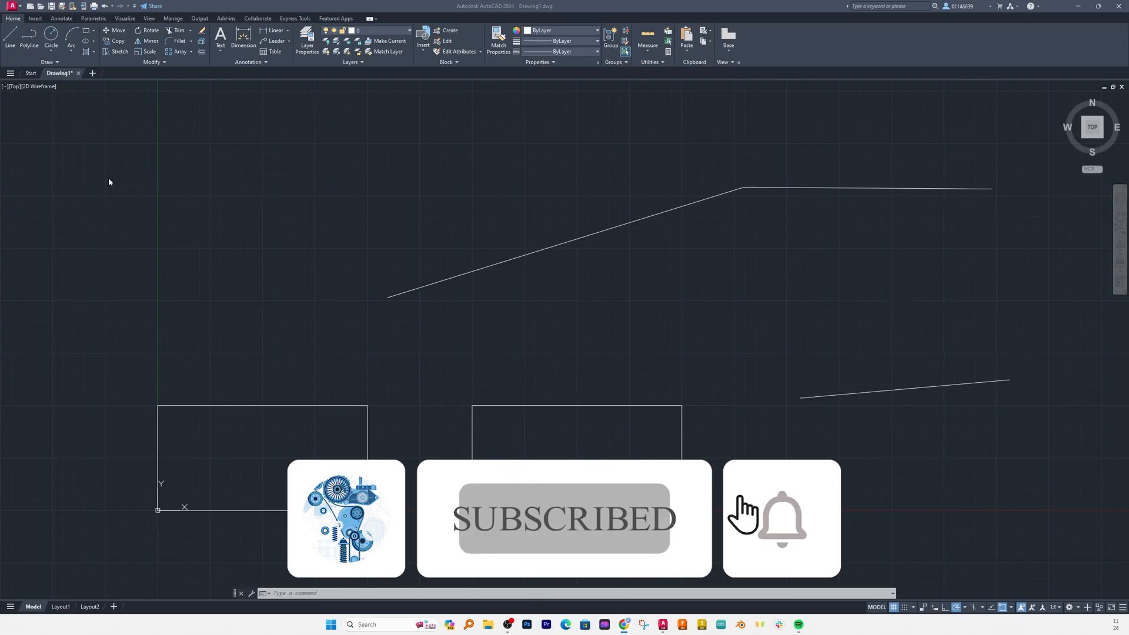
End the Line command, leaving the two rectangles and angled line.
left_click(781, 520)
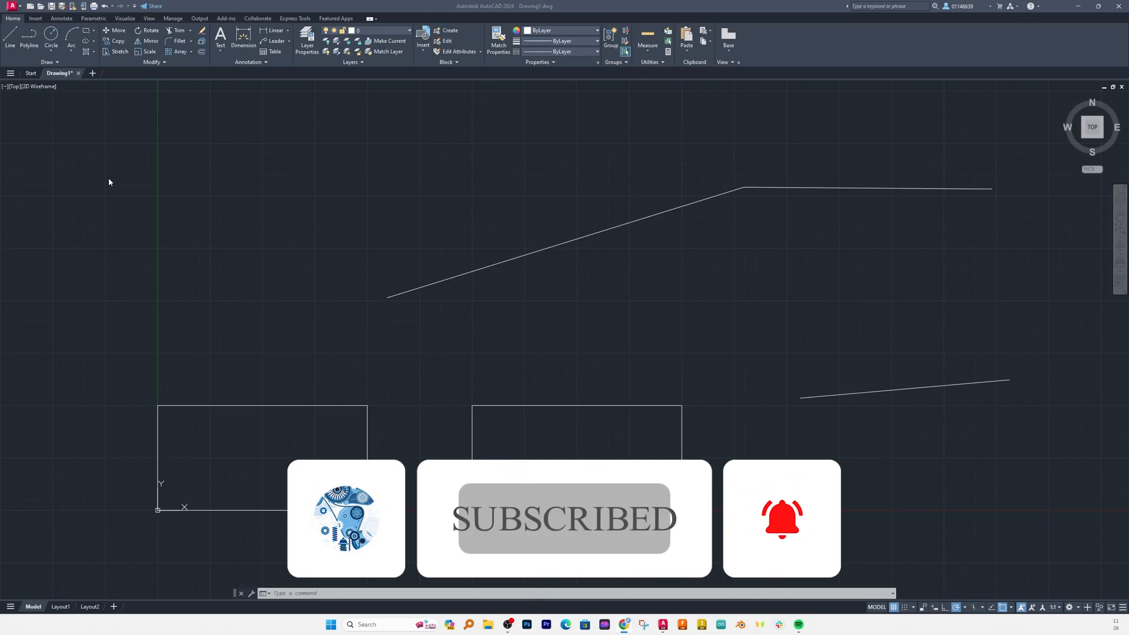